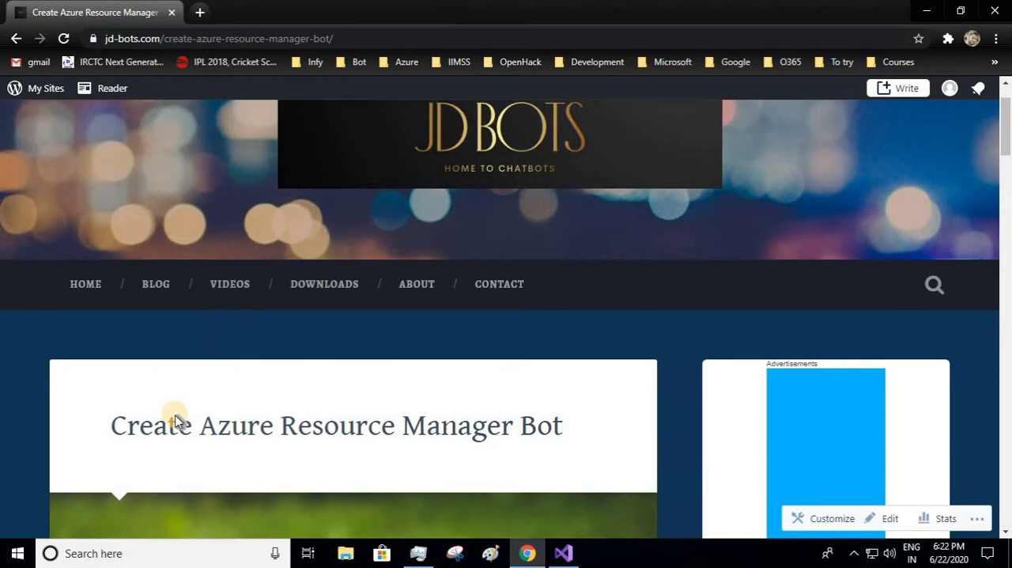
# Step: Scroll the JD Bots post down to its numbered list of four module links
pyautogui.scroll(-3)
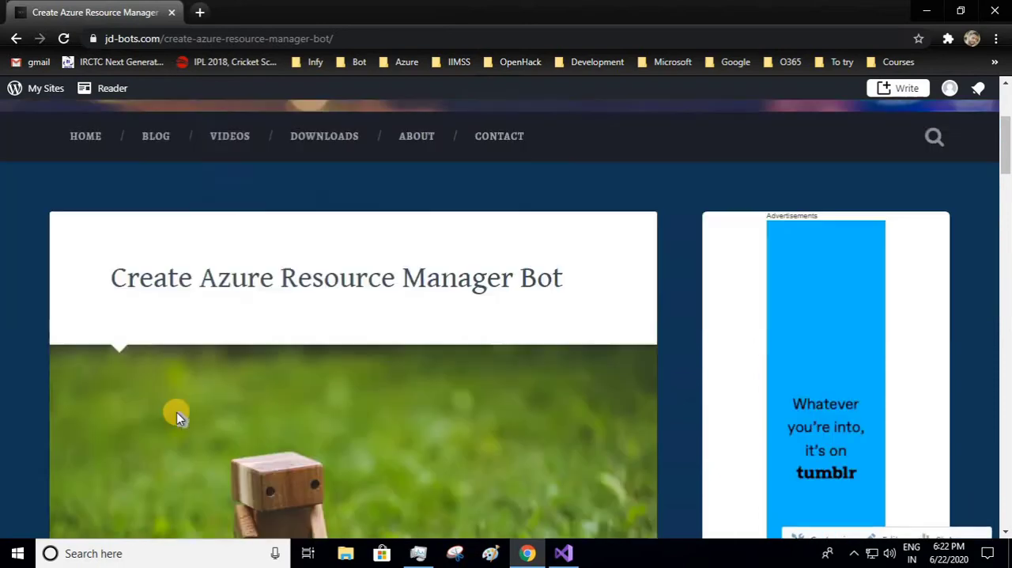
pyautogui.scroll(-3)
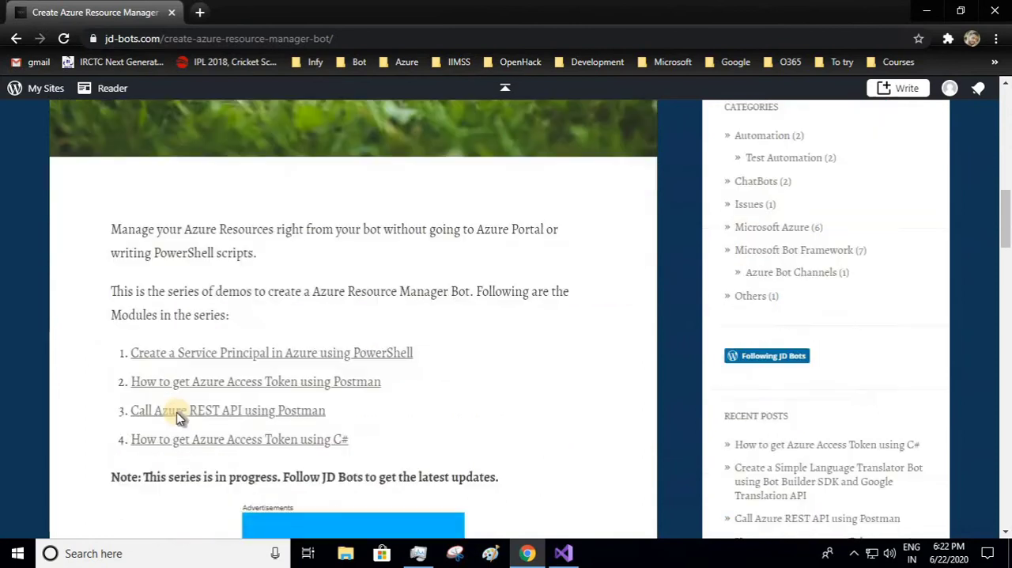
pyautogui.scroll(-3)
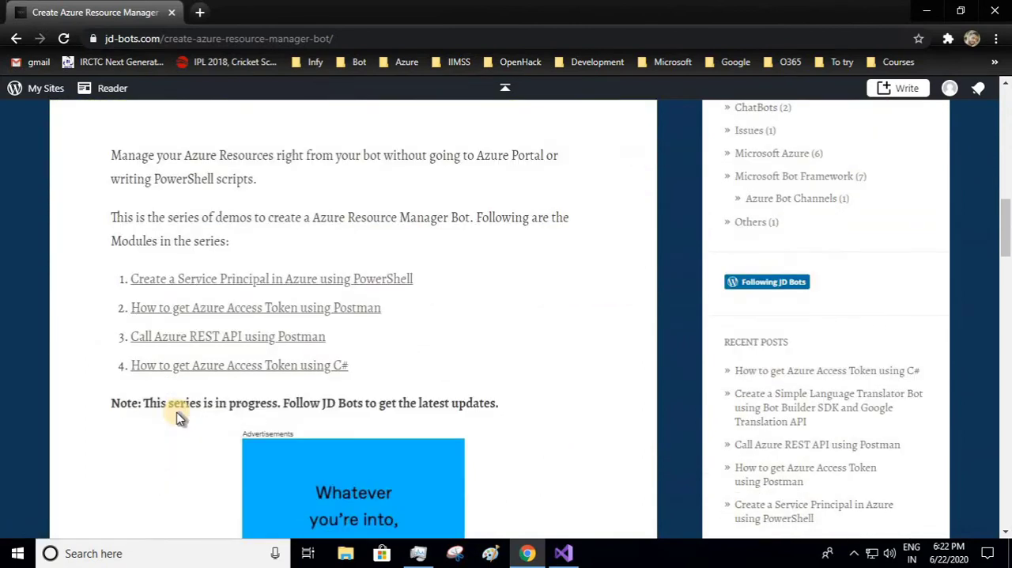
pyautogui.moveTo(173, 329)
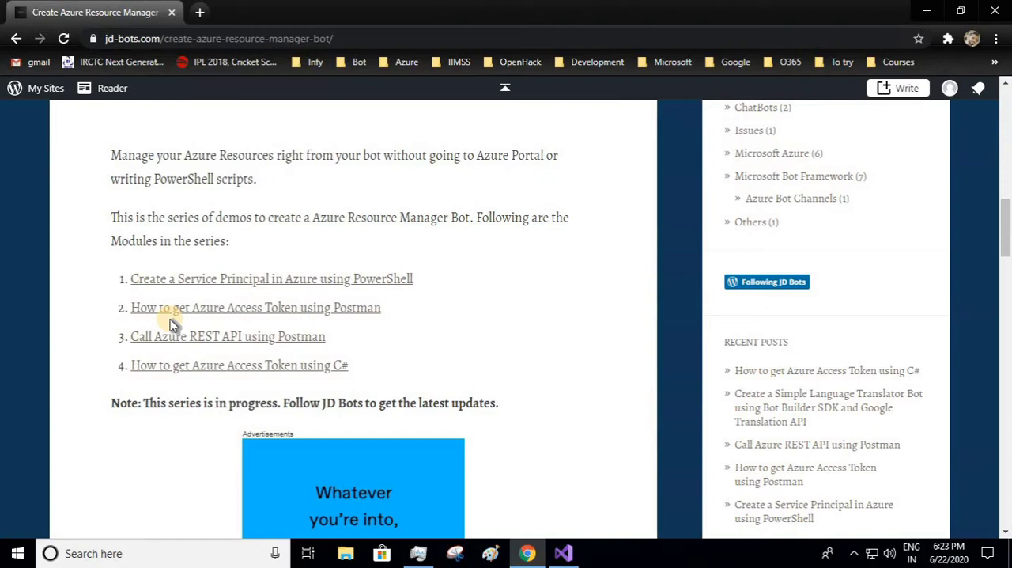
pyautogui.moveTo(161, 403)
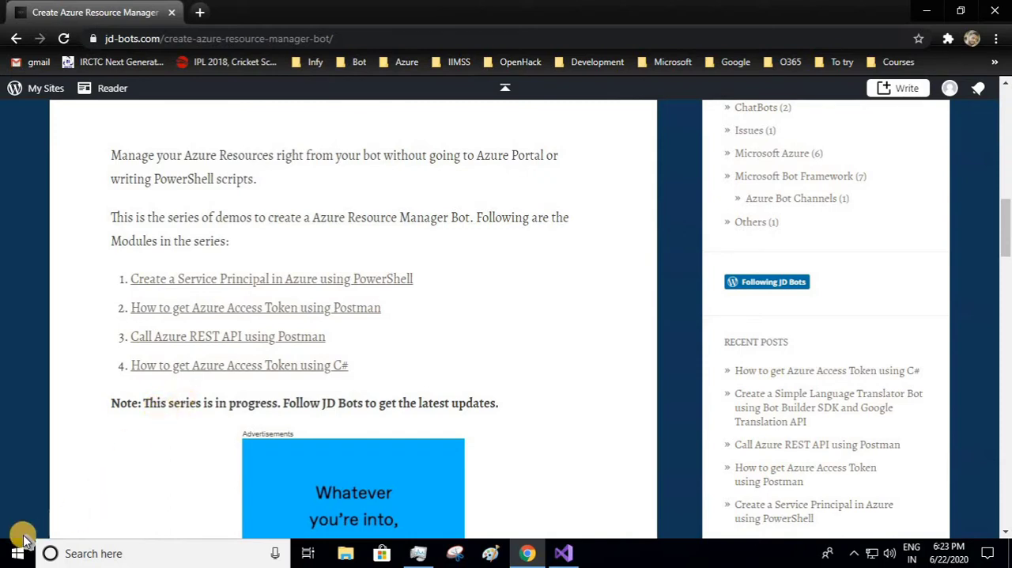
# Step: Launch Visual Studio 2019 and start a new project from the C# Console App (.NET Core) template
pyautogui.click(16, 554)
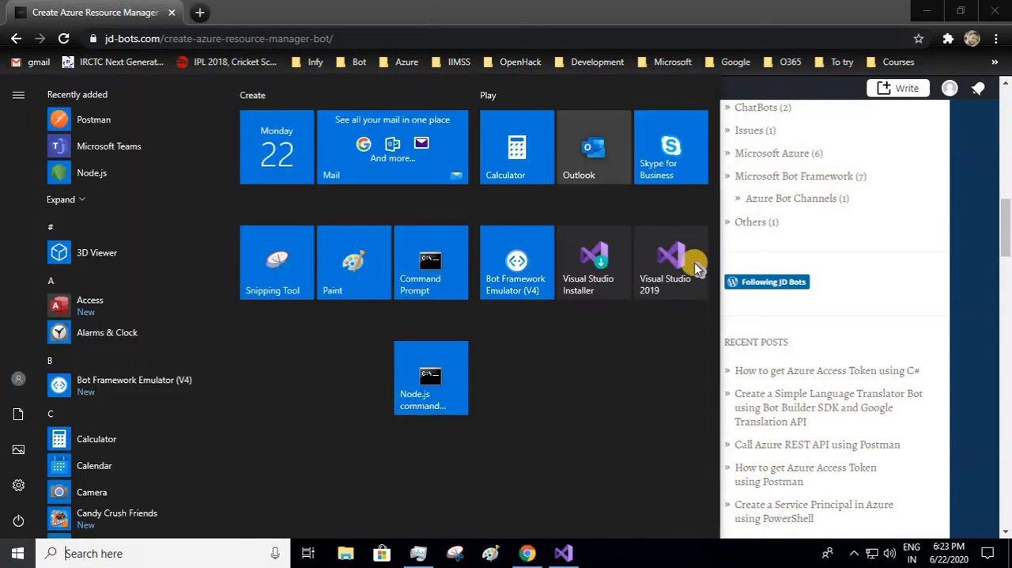
pyautogui.click(671, 261)
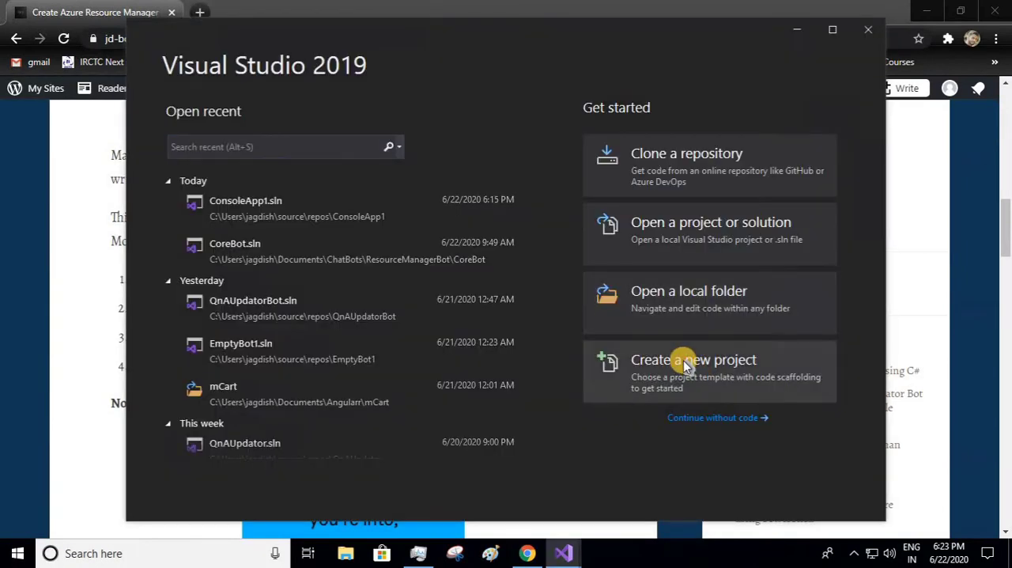
pyautogui.click(693, 360)
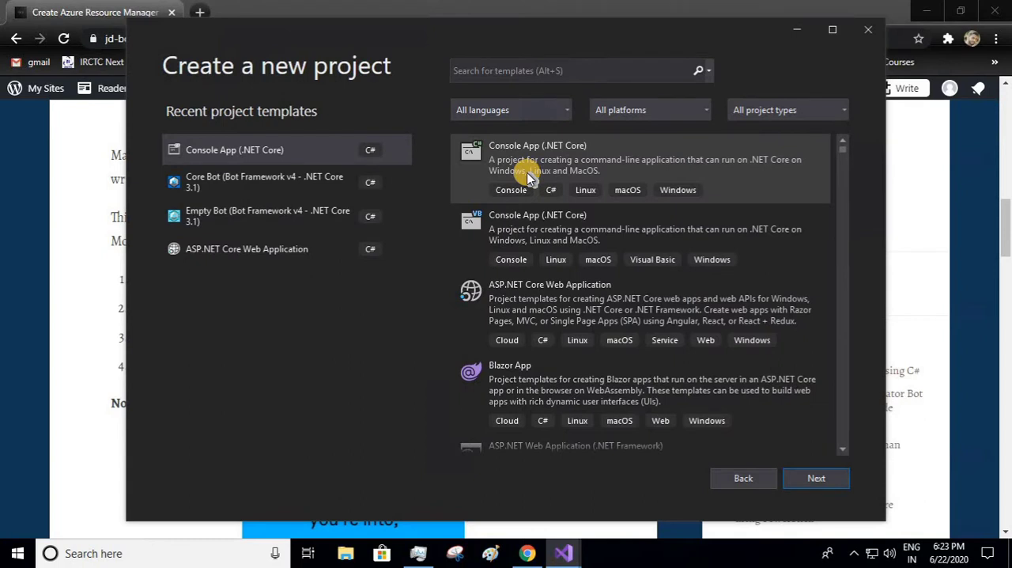
pyautogui.click(639, 158)
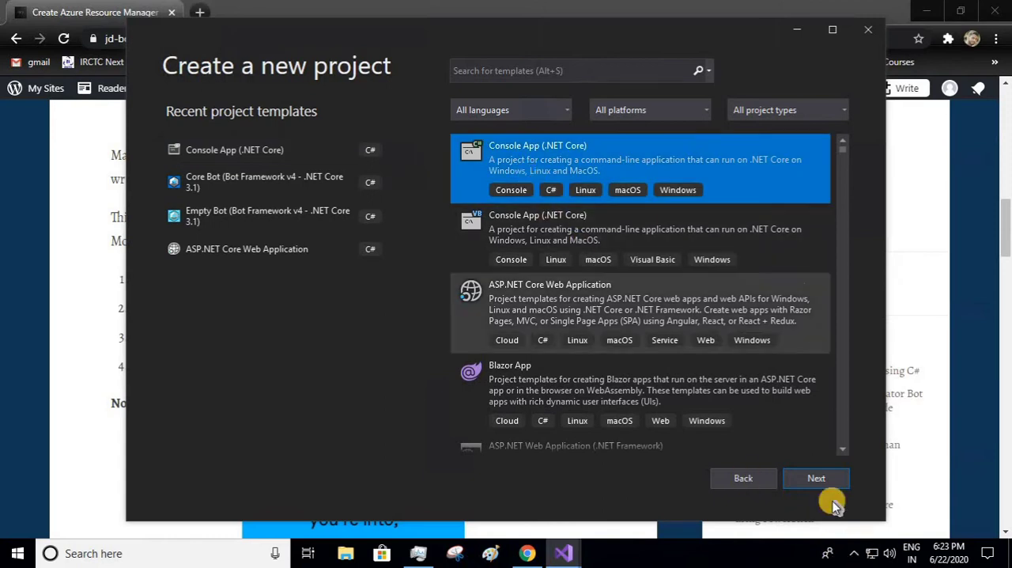
pyautogui.click(816, 478)
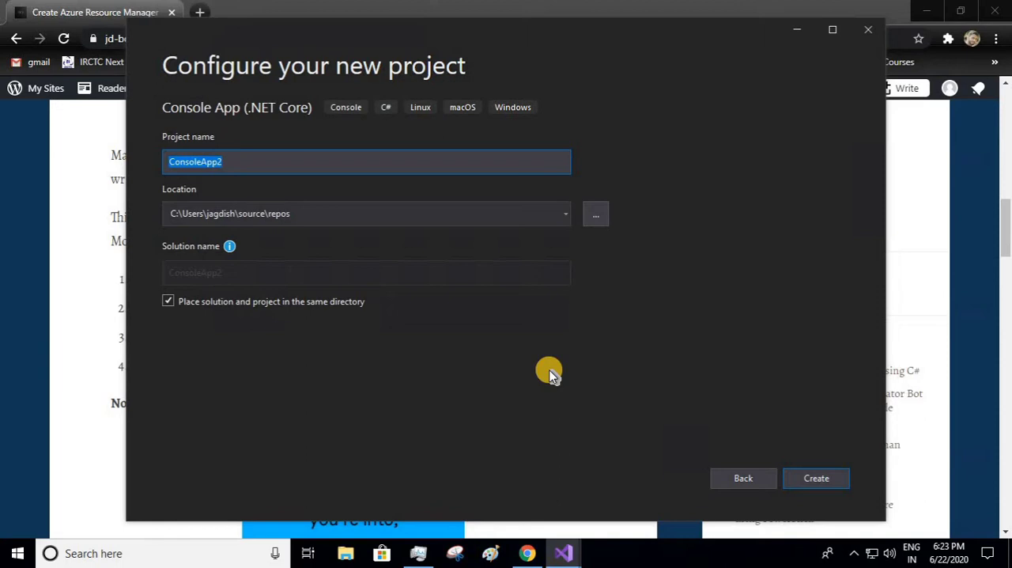
# Step: Name the project AzureAAD and create it
pyautogui.write('Azure')
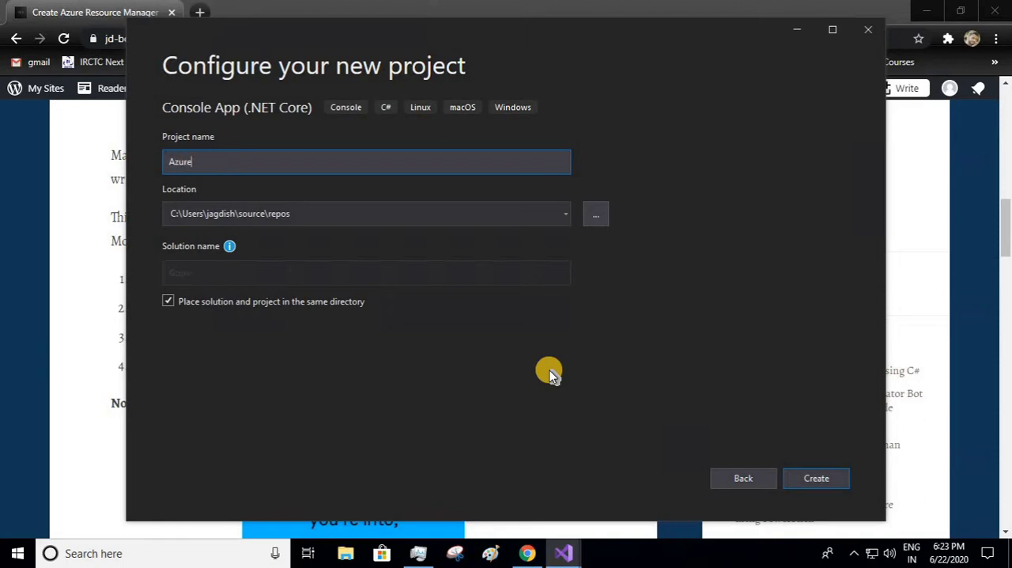
pyautogui.write('AAD')
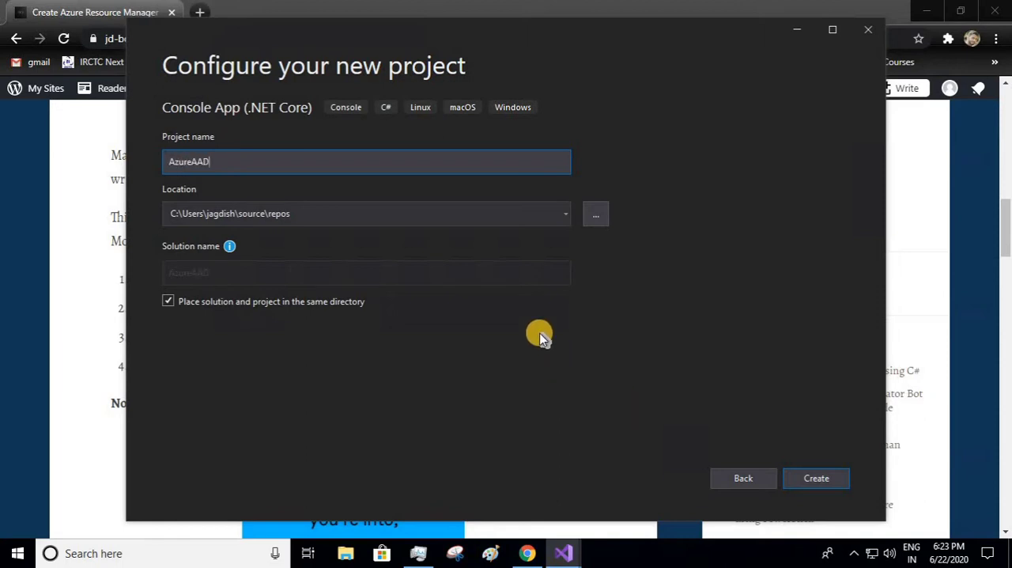
pyautogui.moveTo(771, 453)
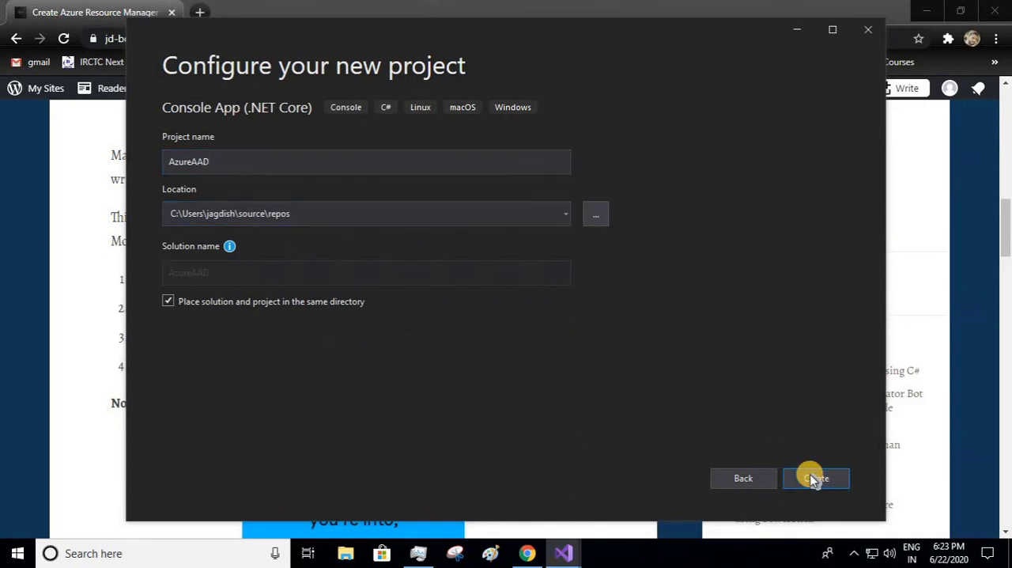
pyautogui.click(816, 478)
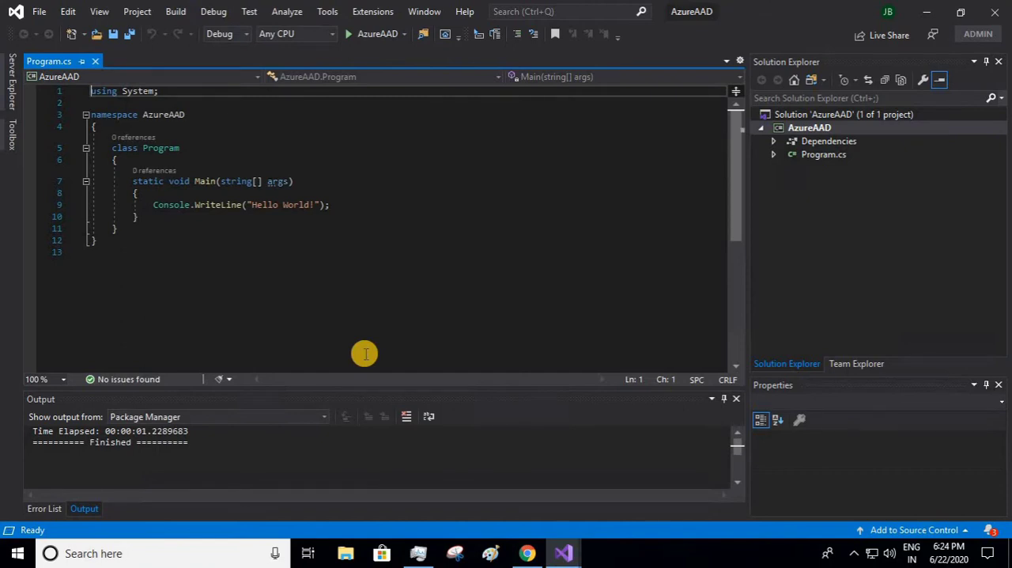
pyautogui.moveTo(503, 224)
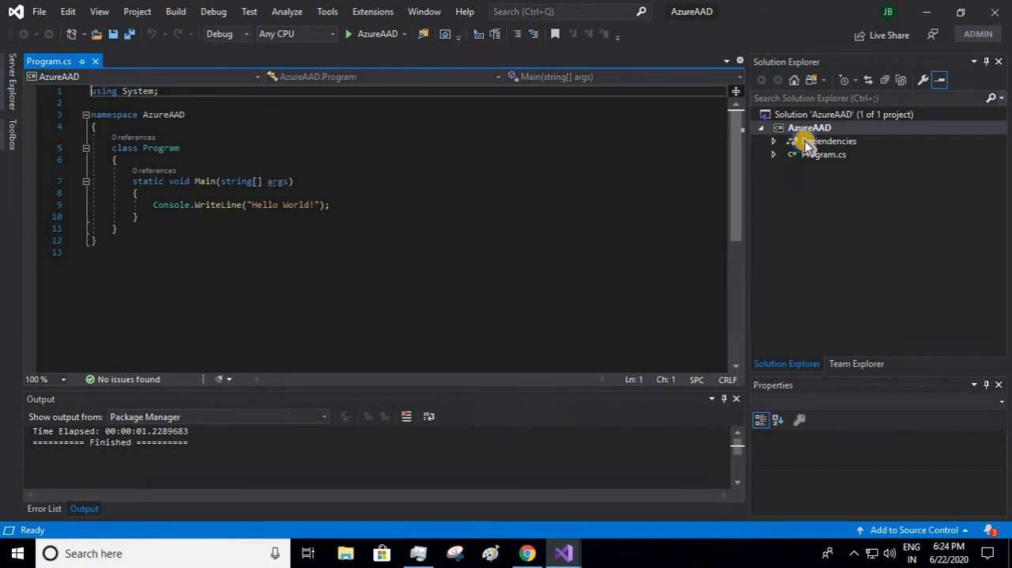
# Step: In NuGet package management for AzureAAD, find and select Microsoft.IdentityModel.Clients.ActiveDirectory
pyautogui.rightClick(828, 141)
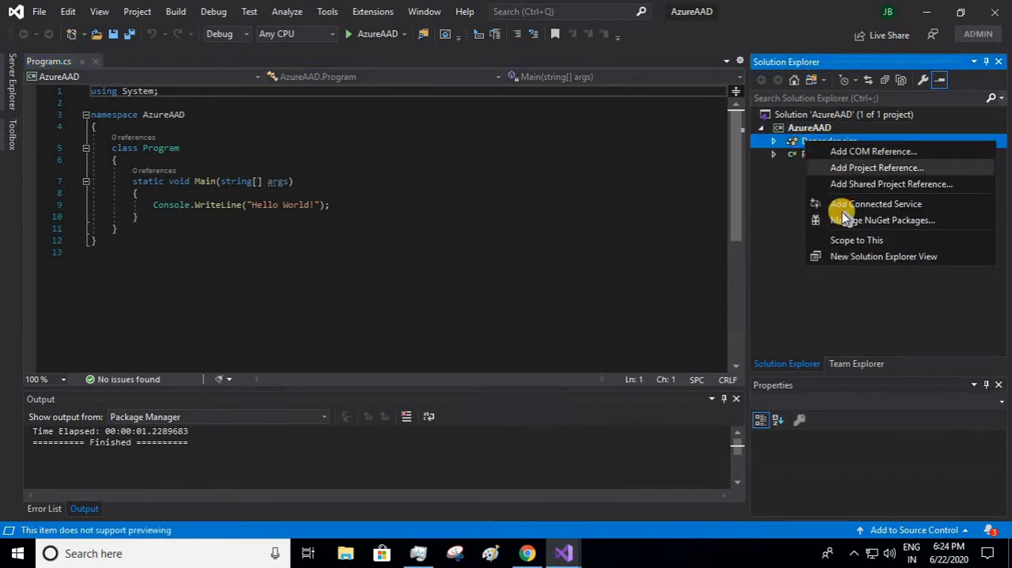
pyautogui.click(418, 247)
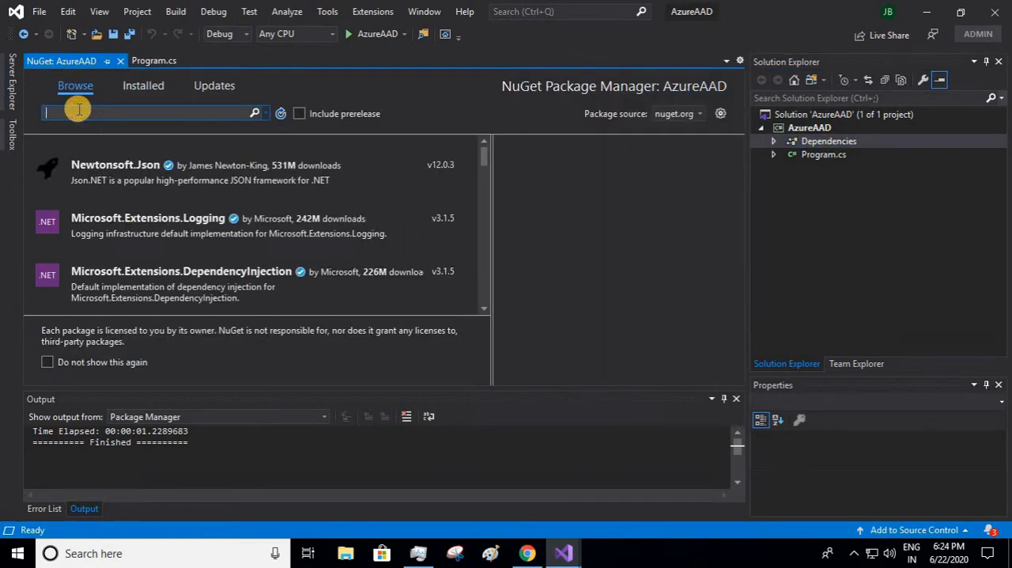
pyautogui.write('M')
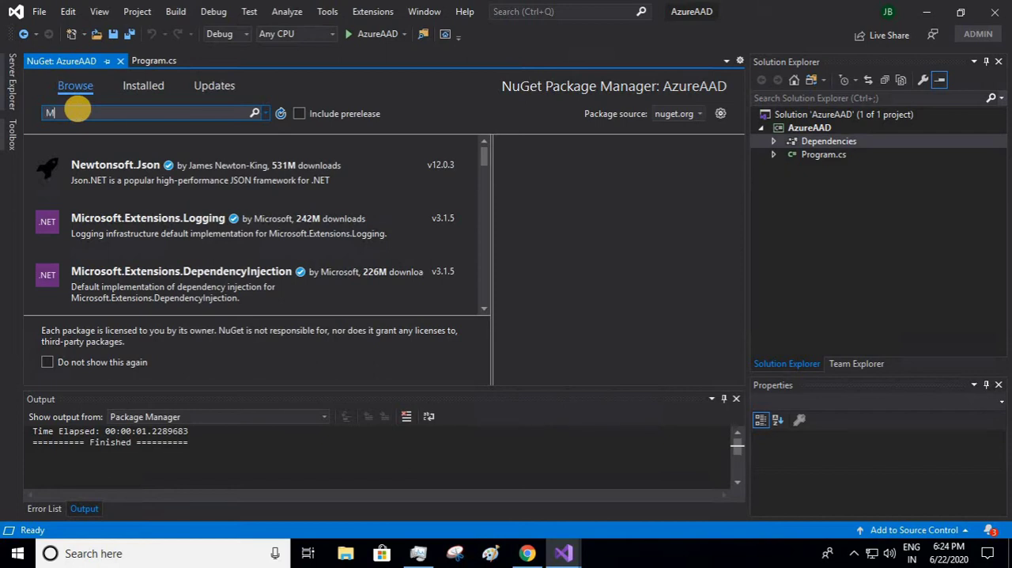
pyautogui.write('icrosoft')
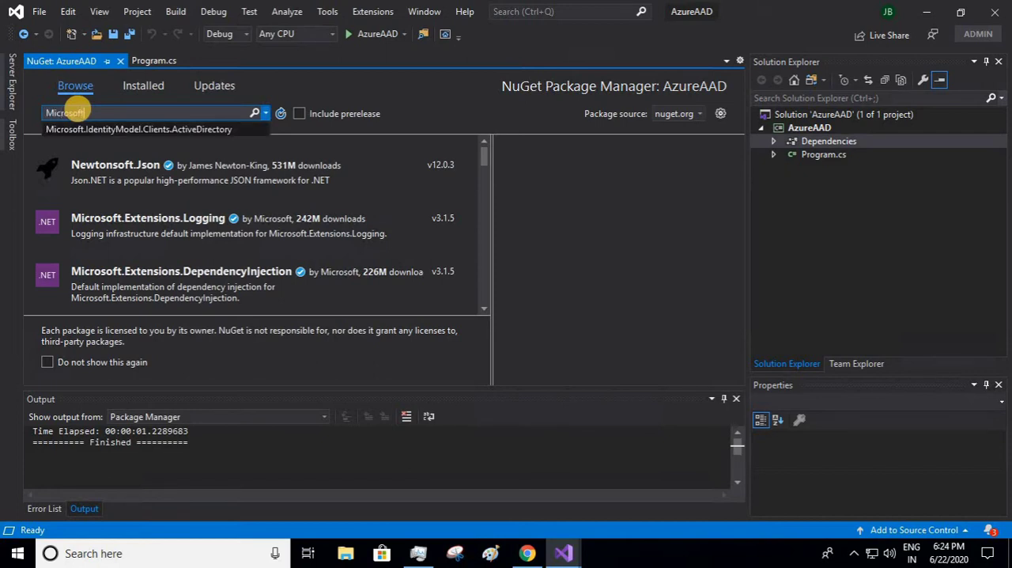
pyautogui.write('Ide')
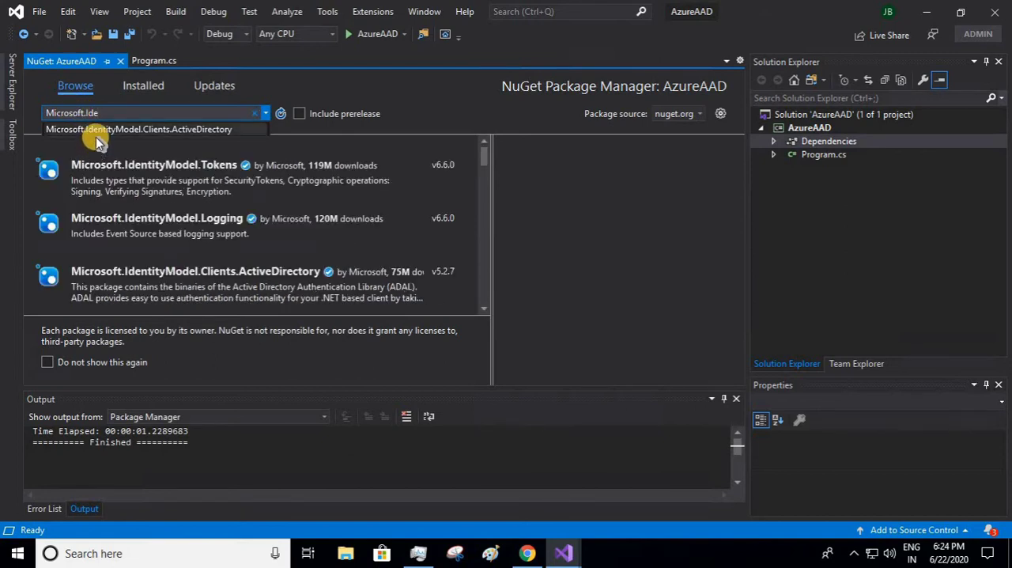
pyautogui.click(144, 130)
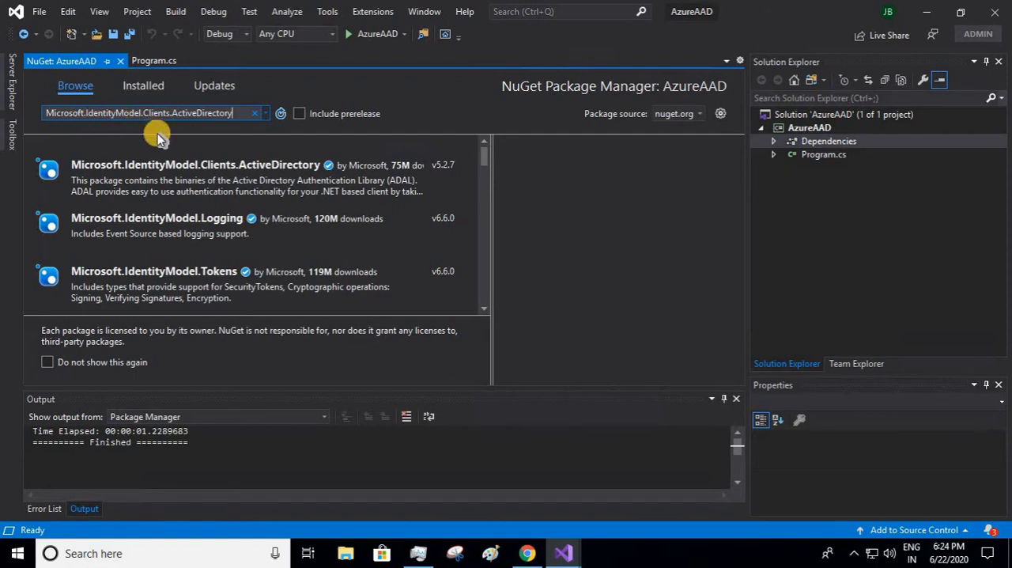
pyautogui.click(196, 164)
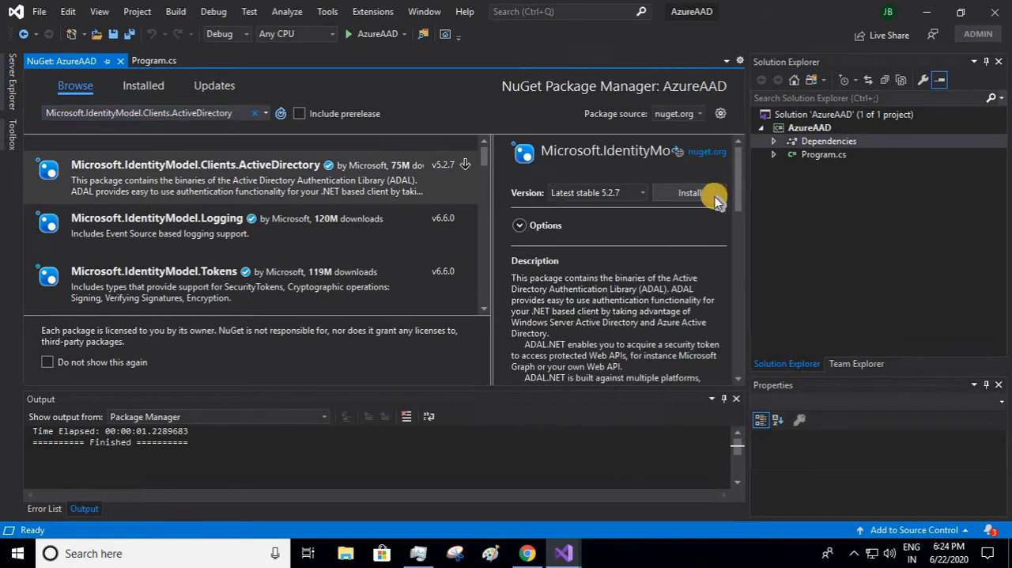
# Step: Install the package, approving the Preview Changes, and return to Program.cs
pyautogui.click(689, 193)
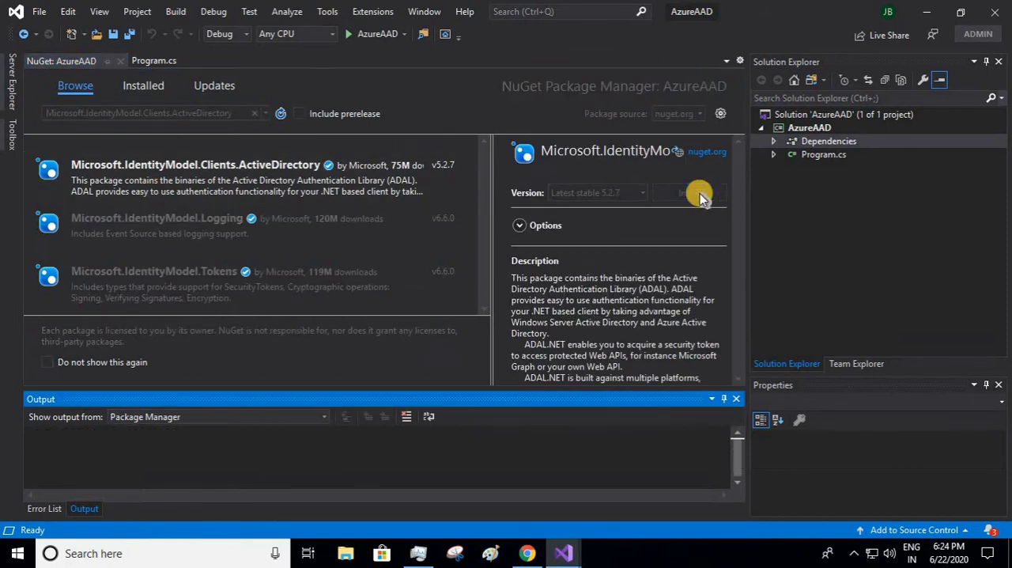
pyautogui.click(699, 193)
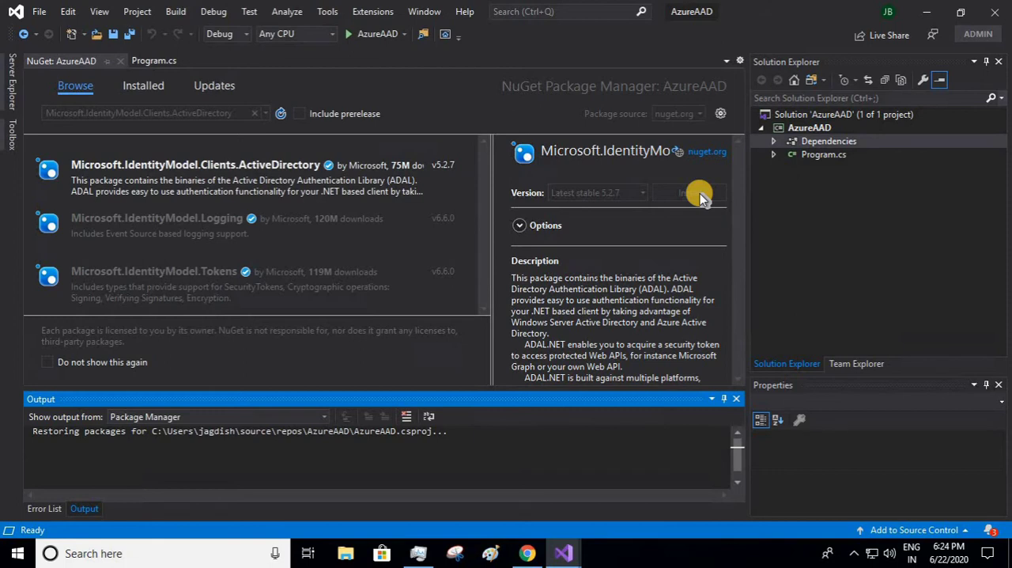
pyautogui.click(699, 193)
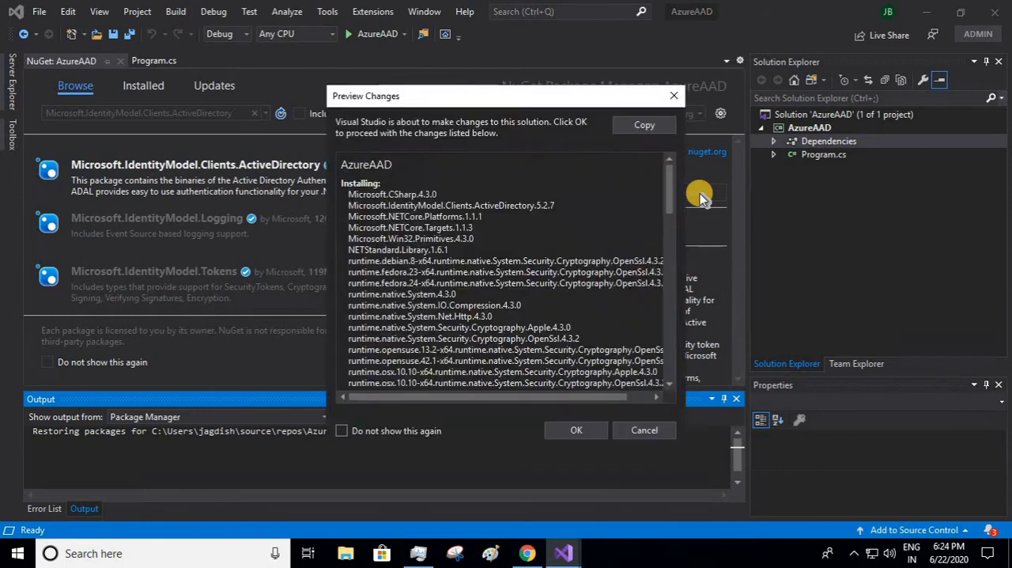
pyautogui.click(575, 430)
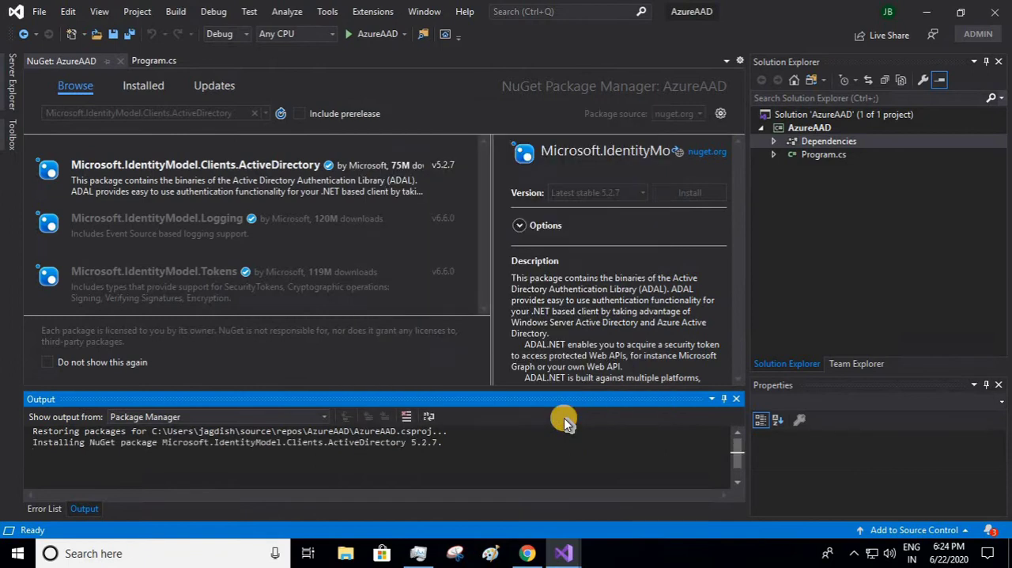
pyautogui.click(45, 510)
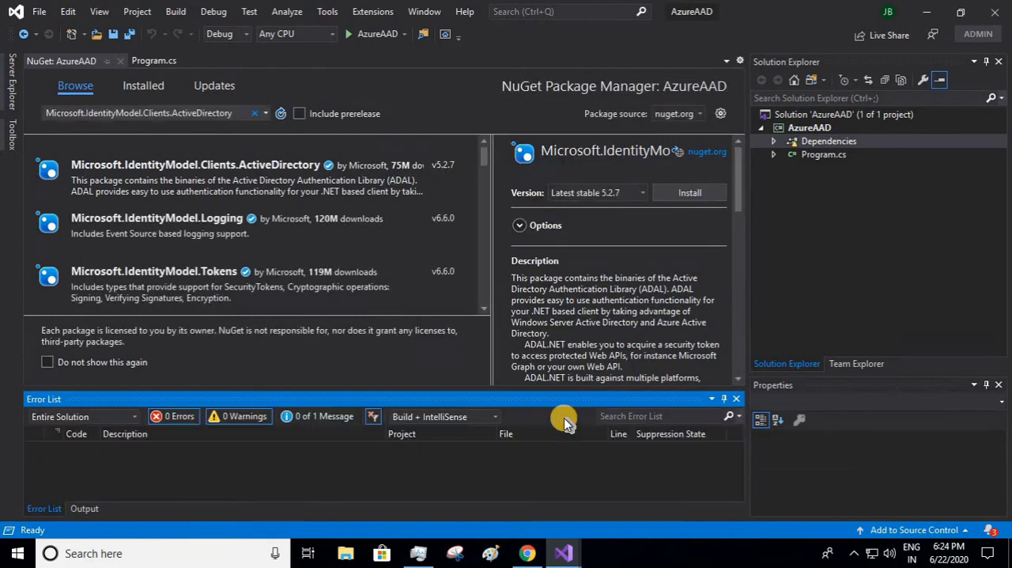
pyautogui.click(689, 193)
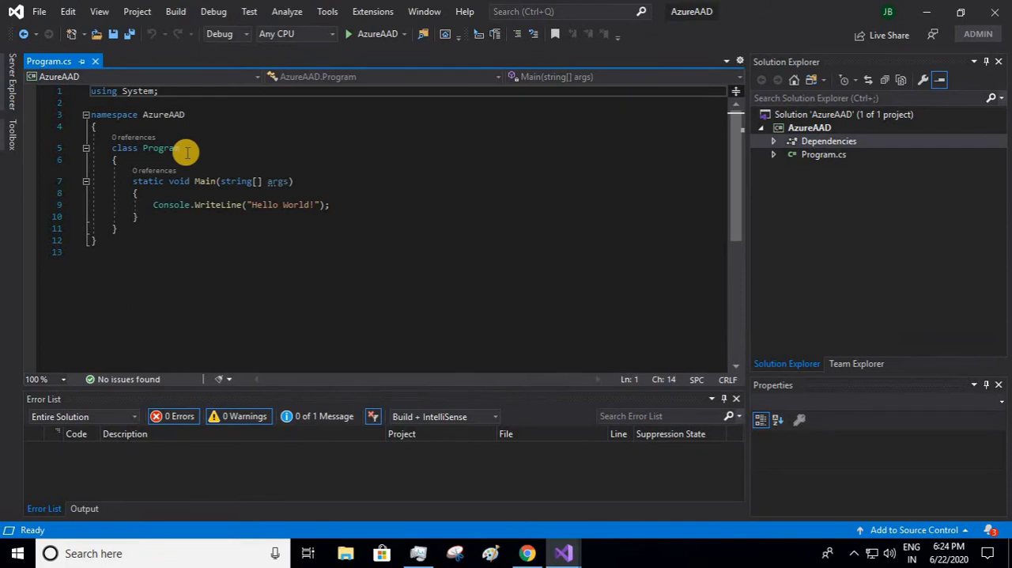
# Step: Add 'using Microsoft.IdentityModel.Clients.ActiveDirectory;' at the top of Program.cs
pyautogui.write('usi')
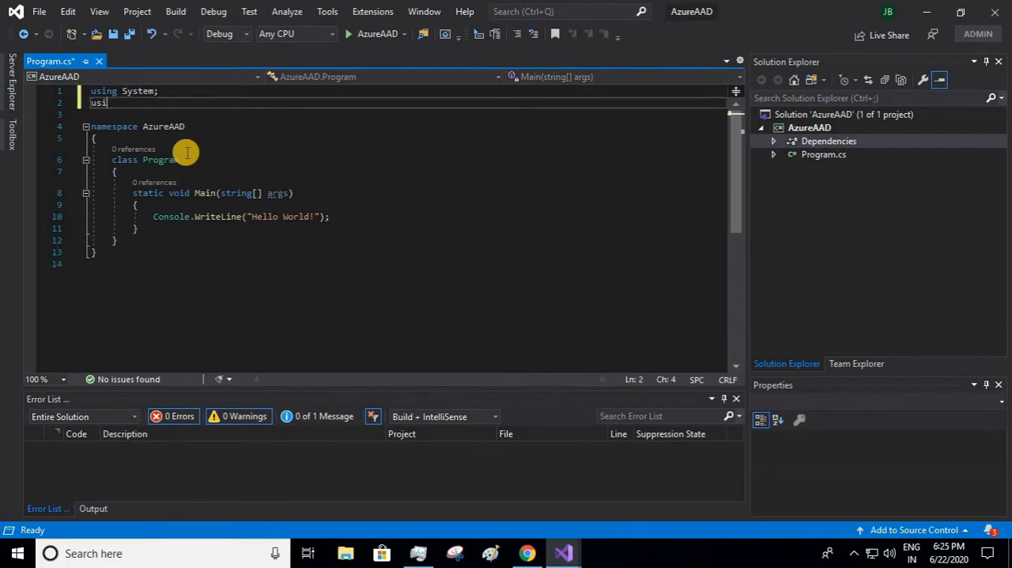
pyautogui.write('Mi')
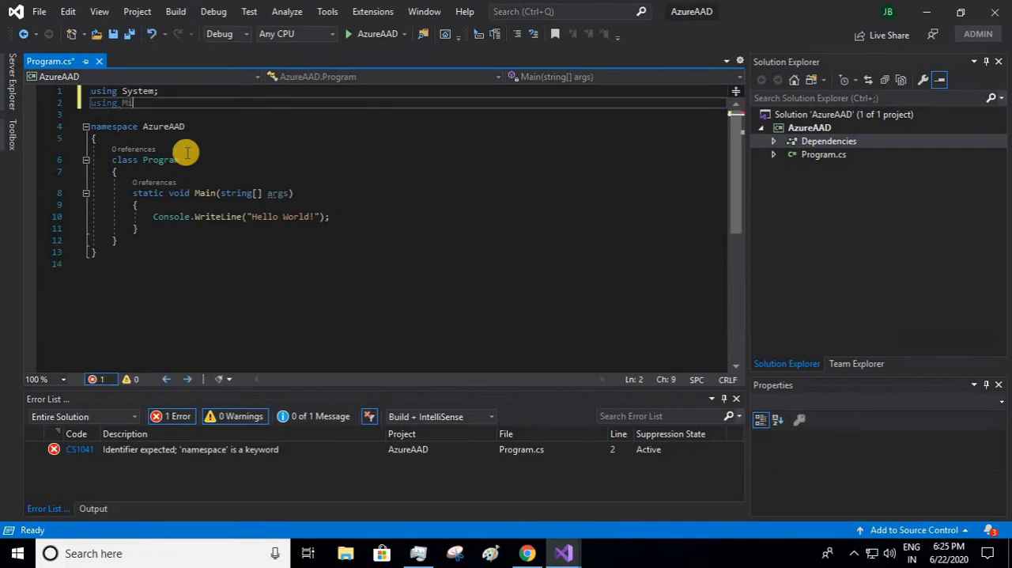
pyautogui.write('crosoft')
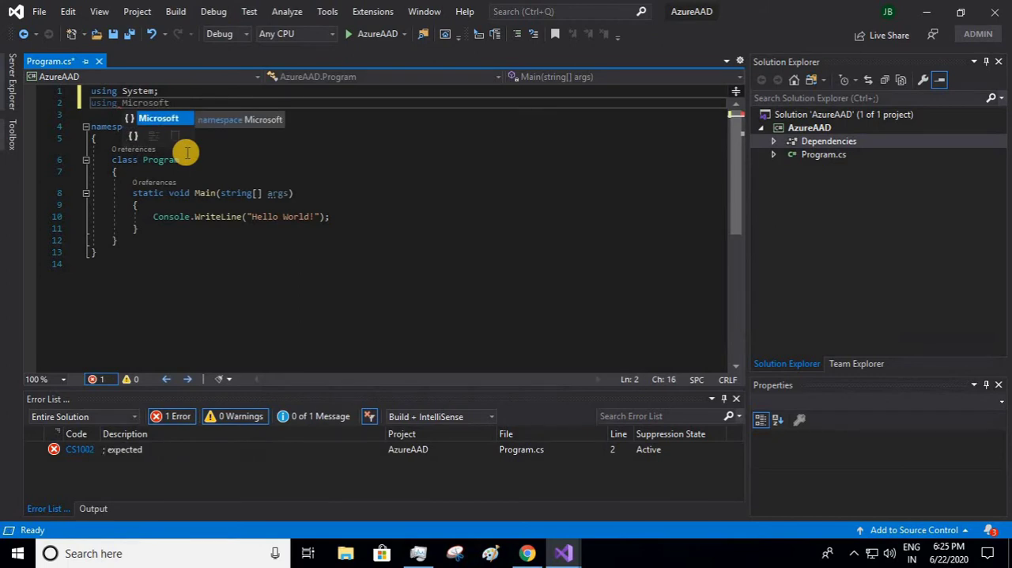
pyautogui.write('.IdentityModel')
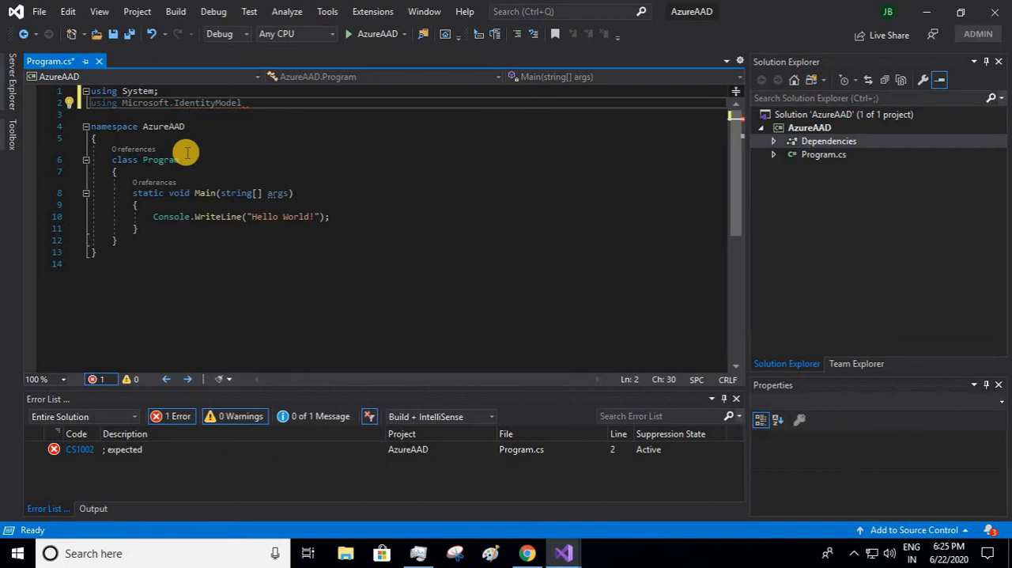
pyautogui.write('ctiveDirectory')
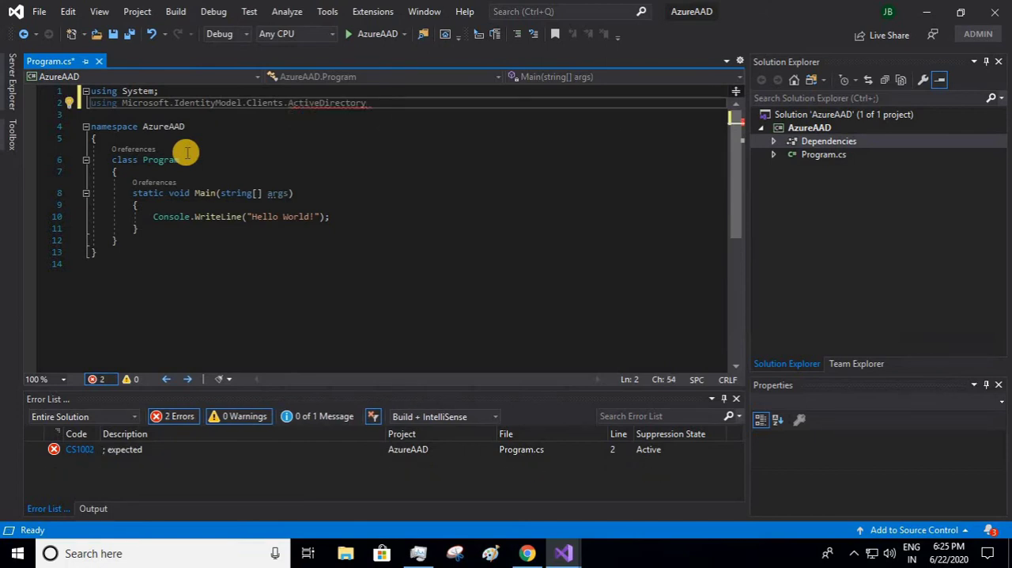
pyautogui.write(';')
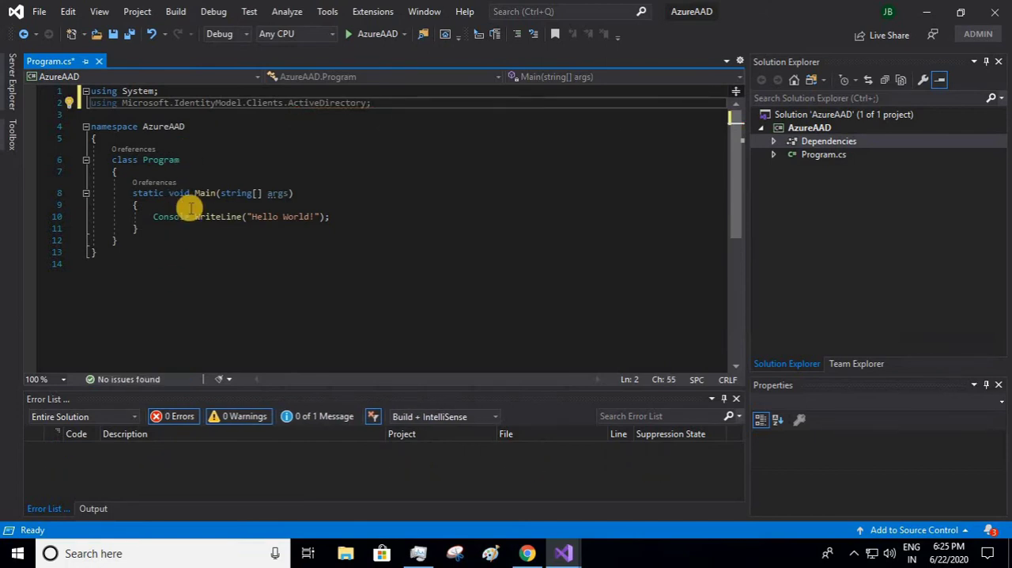
# Step: Replace "Hello World!" in Main with a call to GetAuthorizationCode()
pyautogui.click(270, 215)
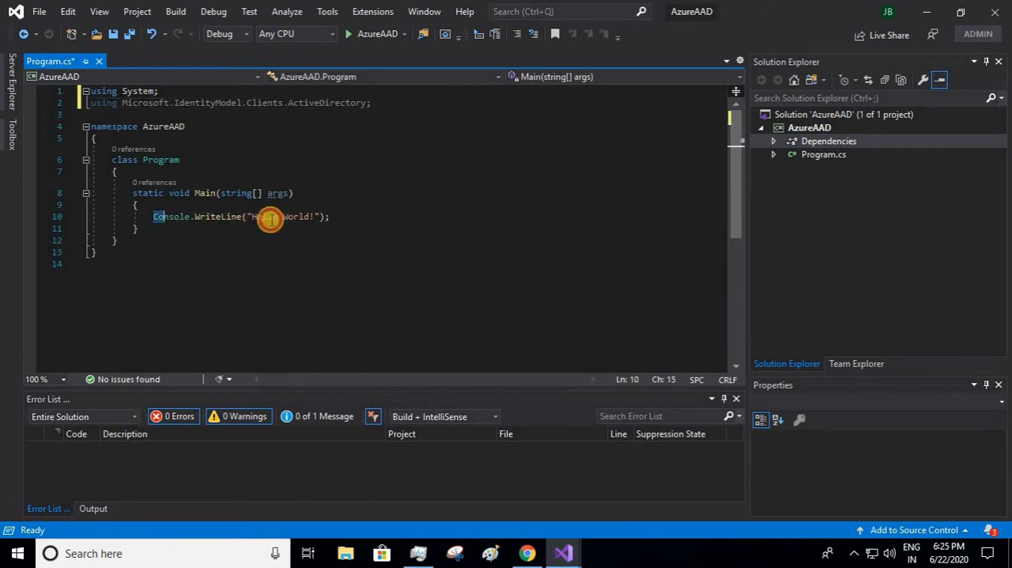
pyautogui.tripleClick(237, 215)
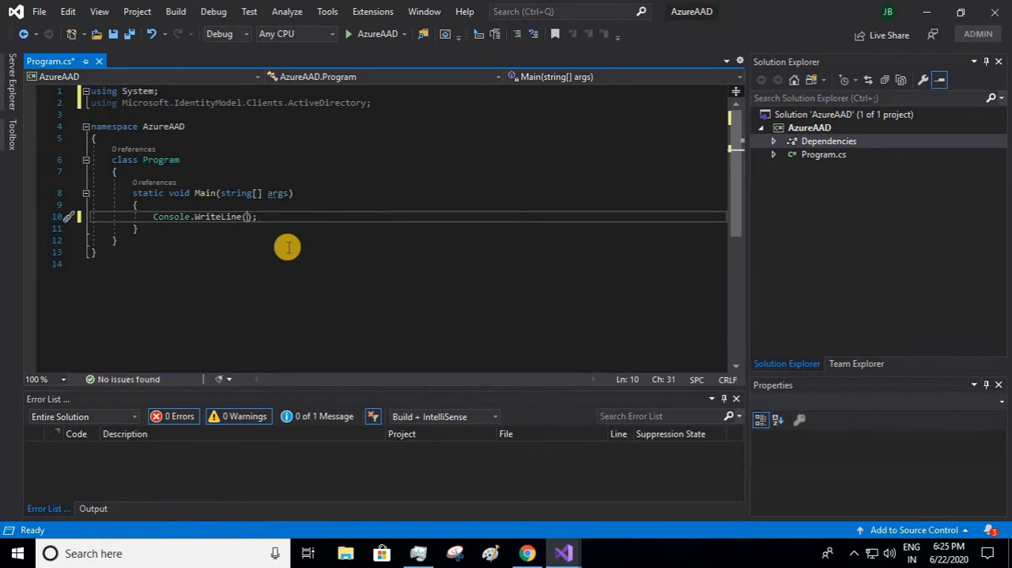
pyautogui.write('GetA')
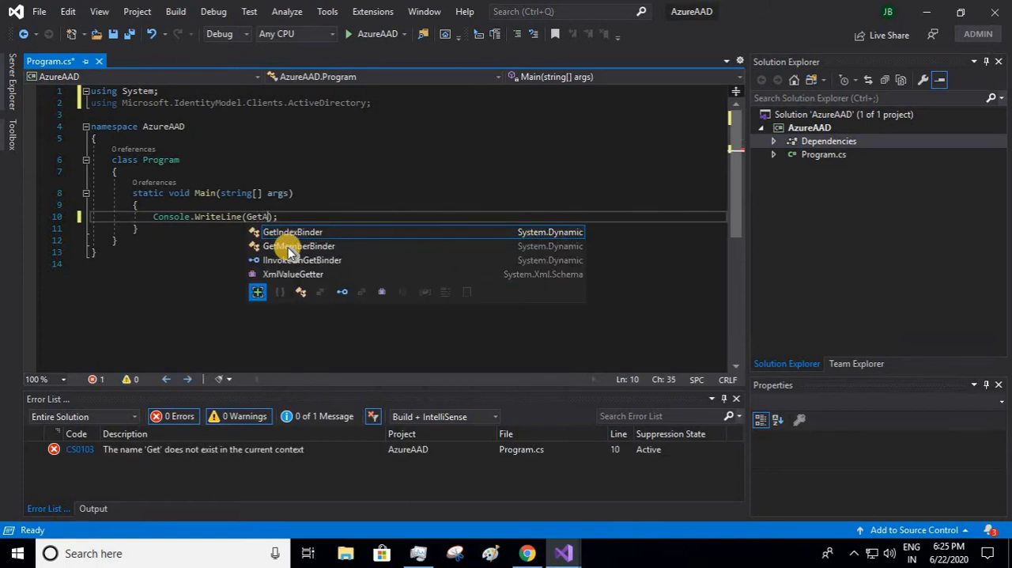
pyautogui.write('uthorization')
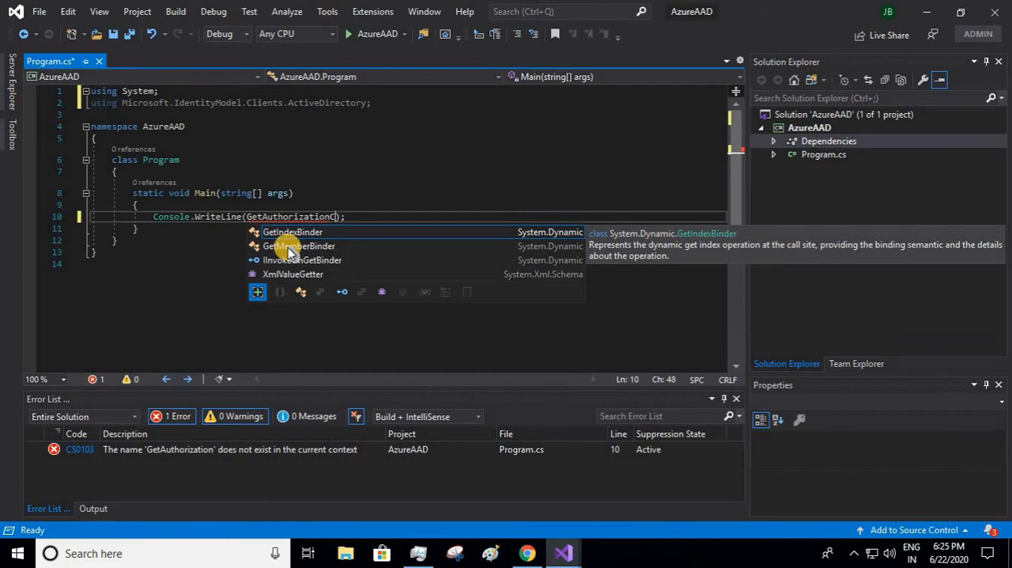
pyautogui.write('Code()')
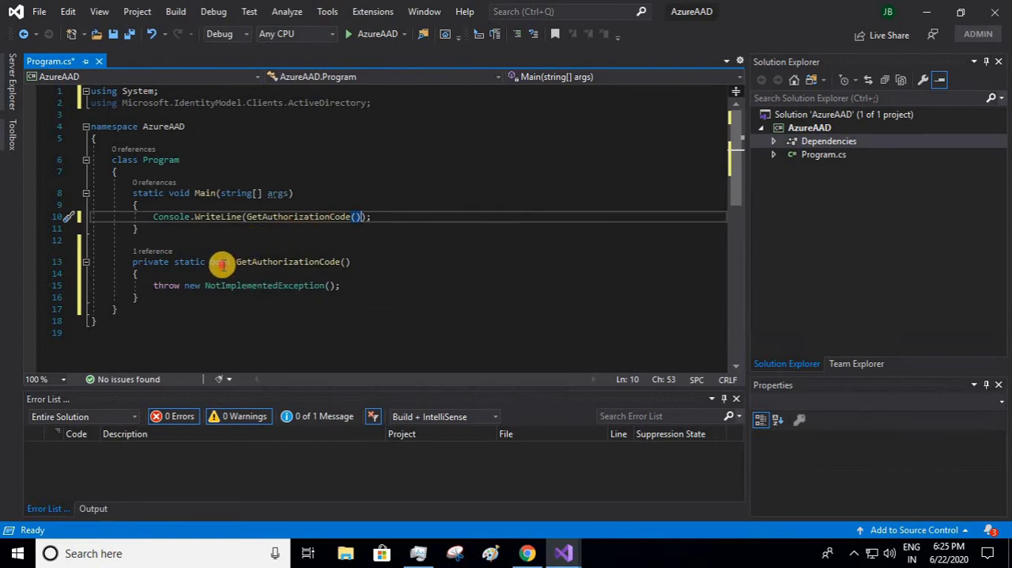
# Step: Change the generated GetAuthorizationCode method's return type from void to string
pyautogui.doubleClick(220, 262)
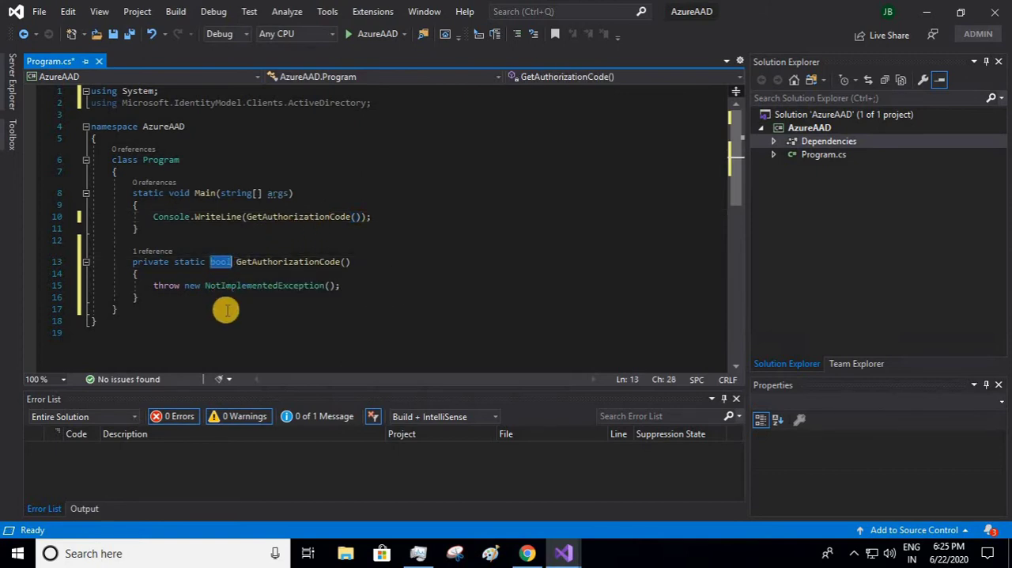
pyautogui.write('string')
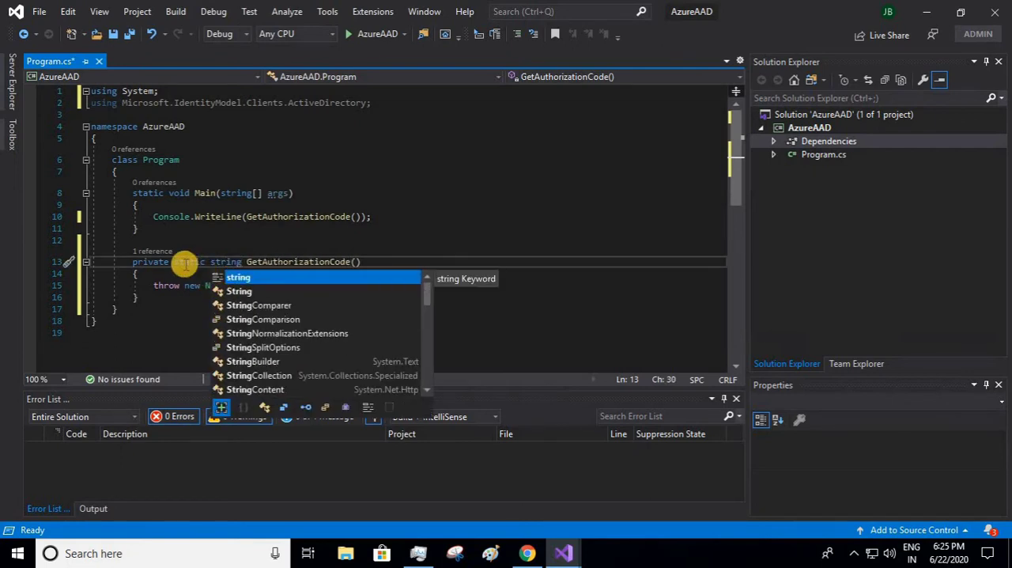
pyautogui.press('Escape')
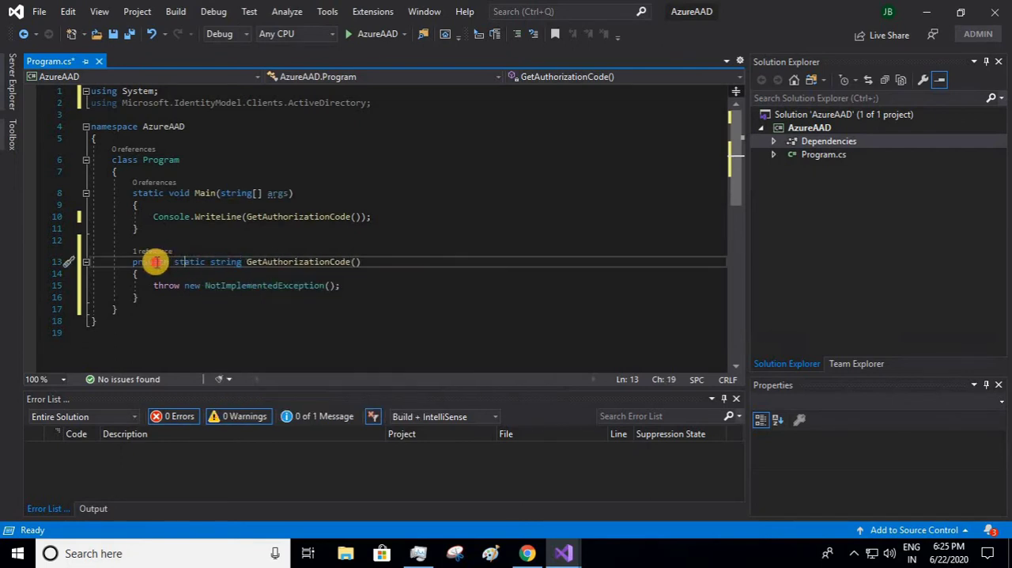
pyautogui.doubleClick(151, 263)
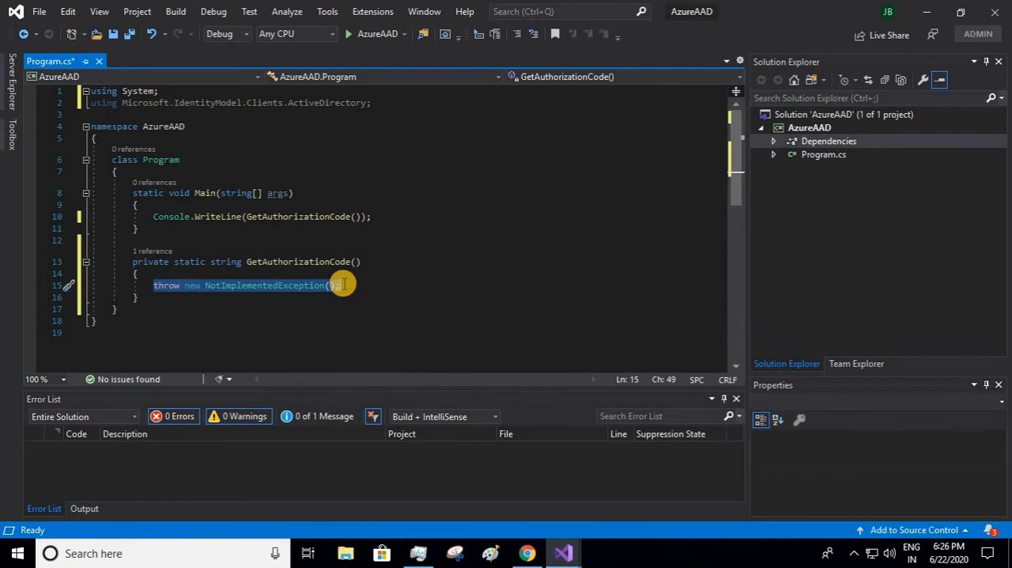
# Step: Replace the NotImplementedException with 'ClientCredential cc = new ClientCredential(' in GetAuthorizationCode
pyautogui.press('Delete')
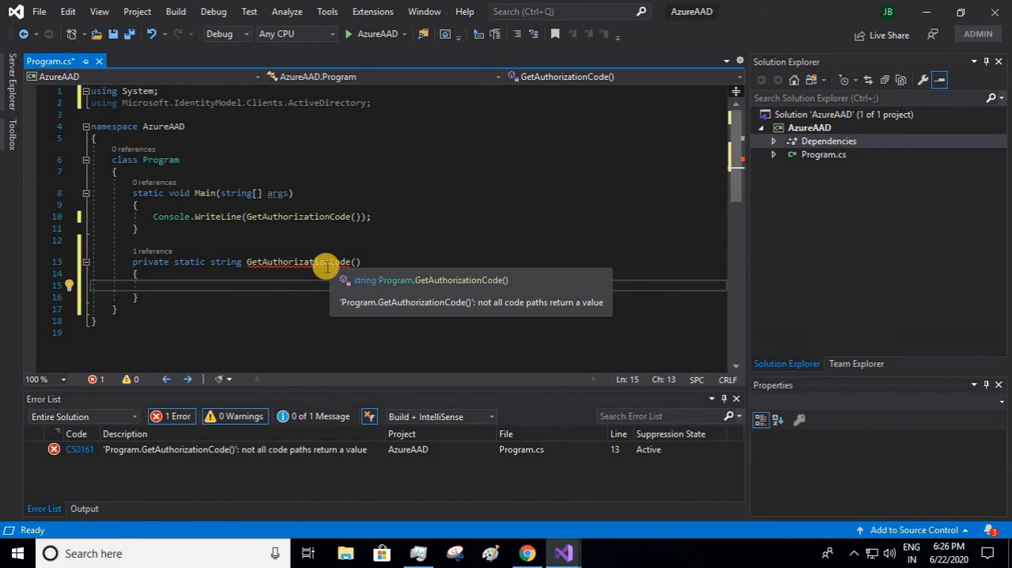
pyautogui.write('ClientCredential')
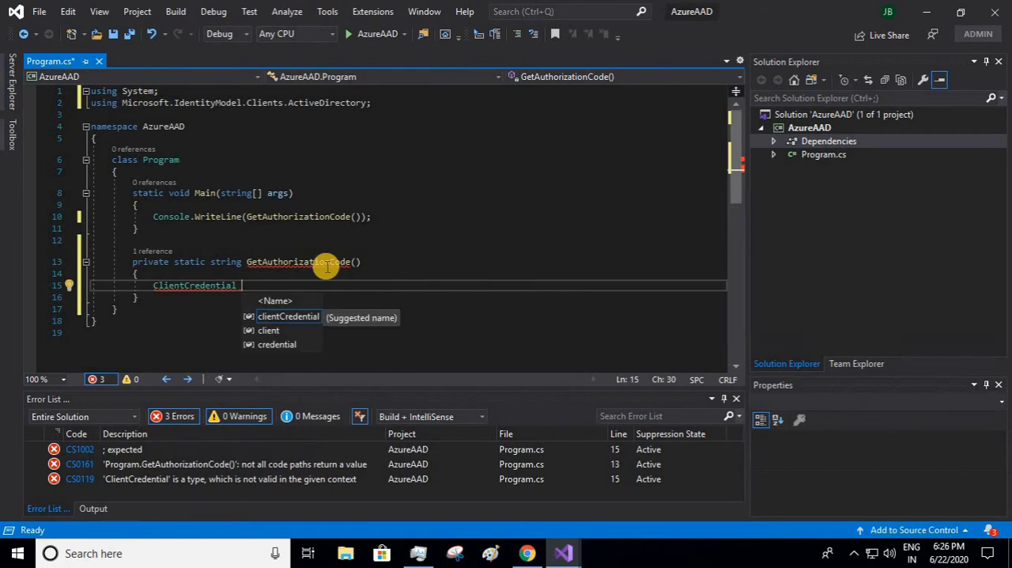
pyautogui.write('cc =')
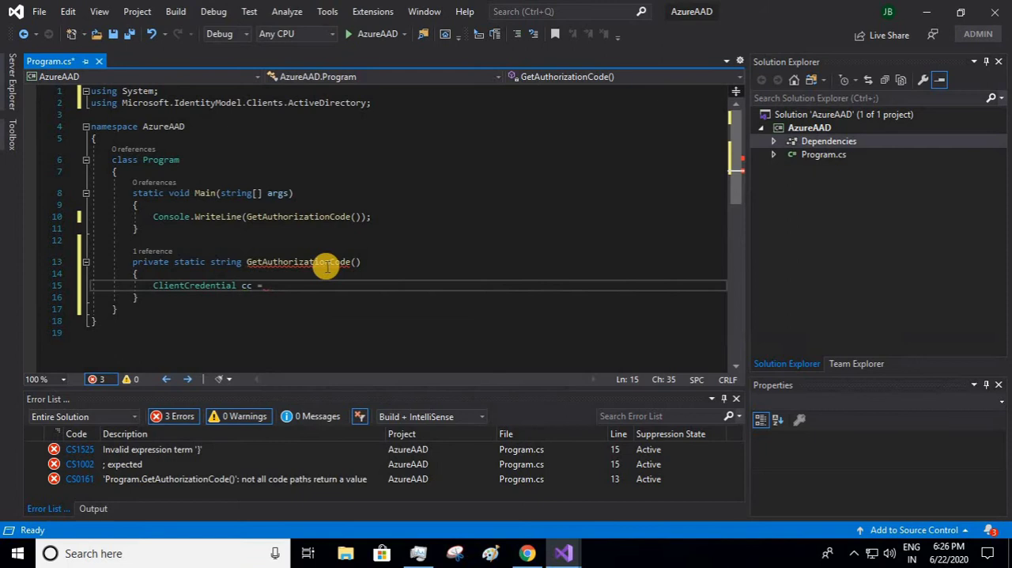
pyautogui.write('new ClientCredential')
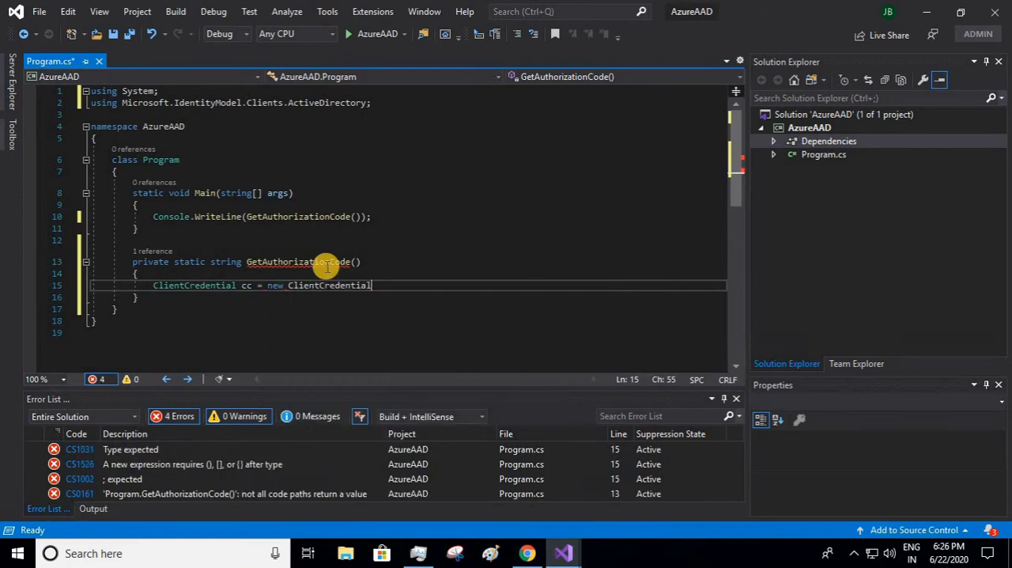
pyautogui.write('(')
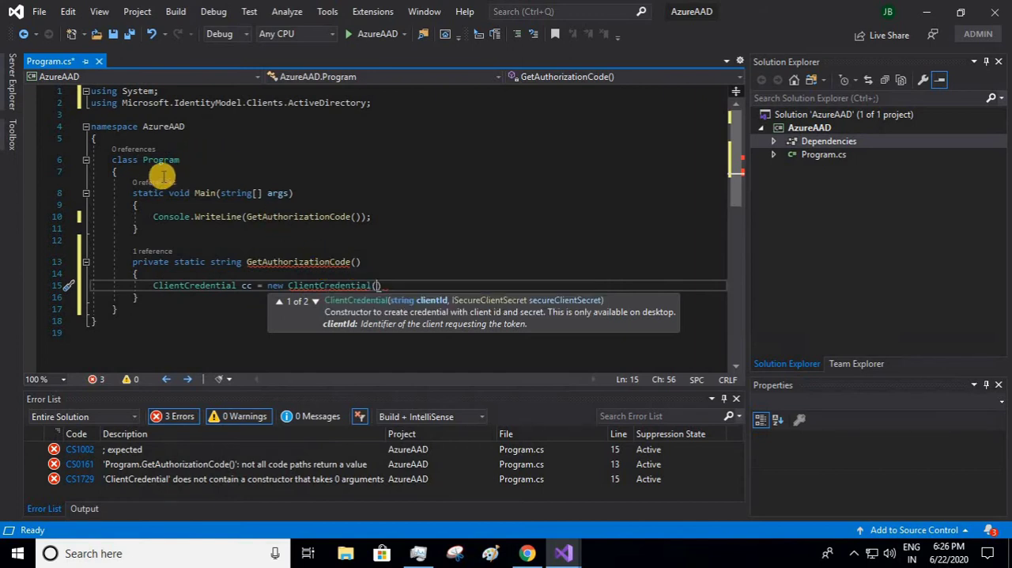
pyautogui.click(117, 171)
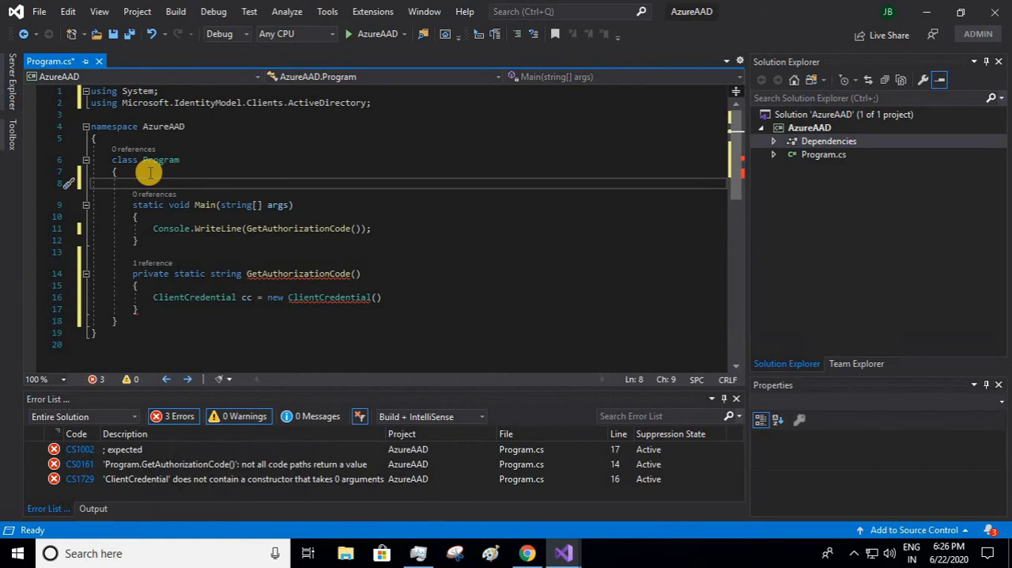
# Step: Declare 'public static string clientID = "";' in the Program class
pyautogui.write('public')
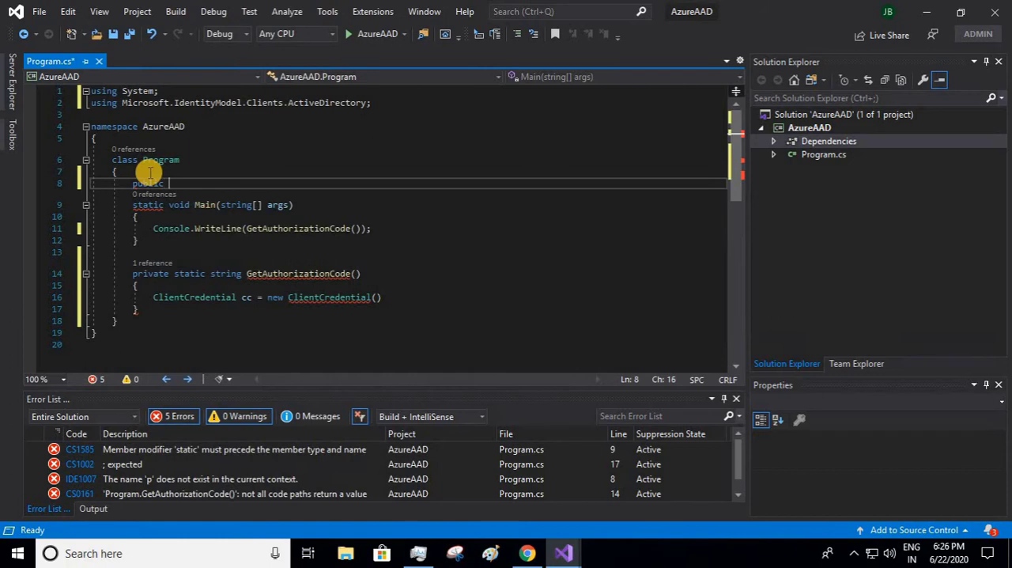
pyautogui.write('static')
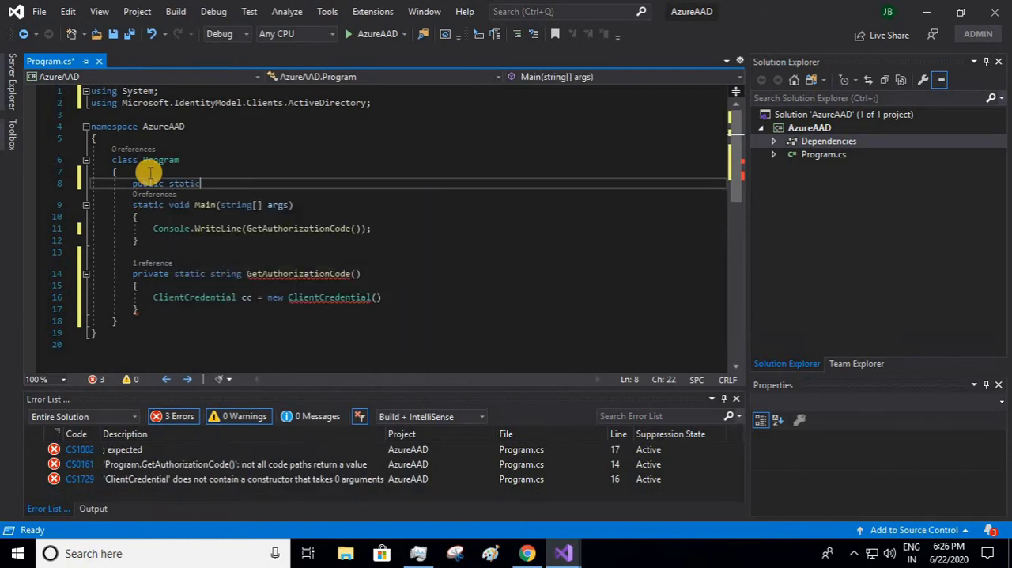
pyautogui.write('string clie')
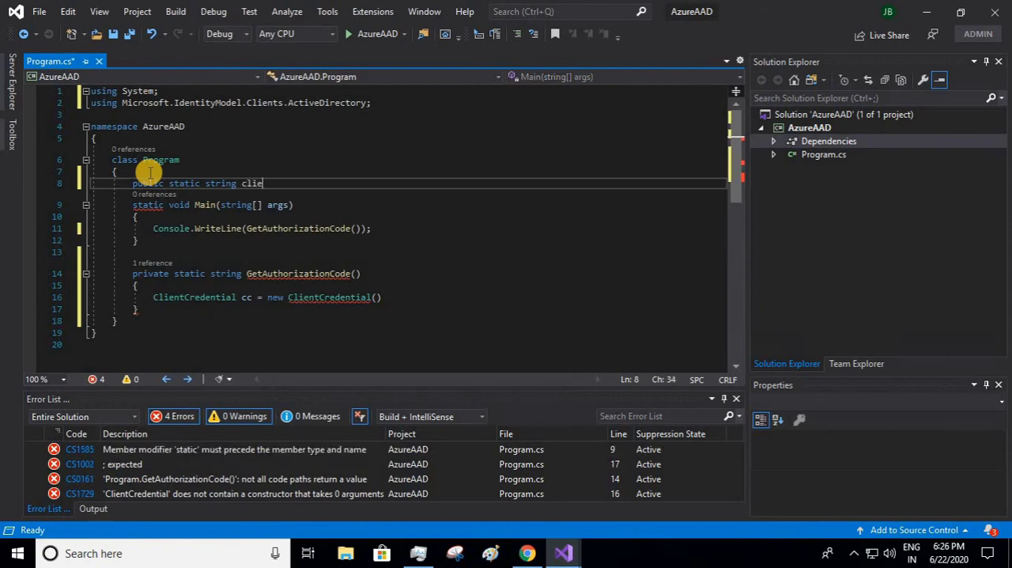
pyautogui.write('ntID')
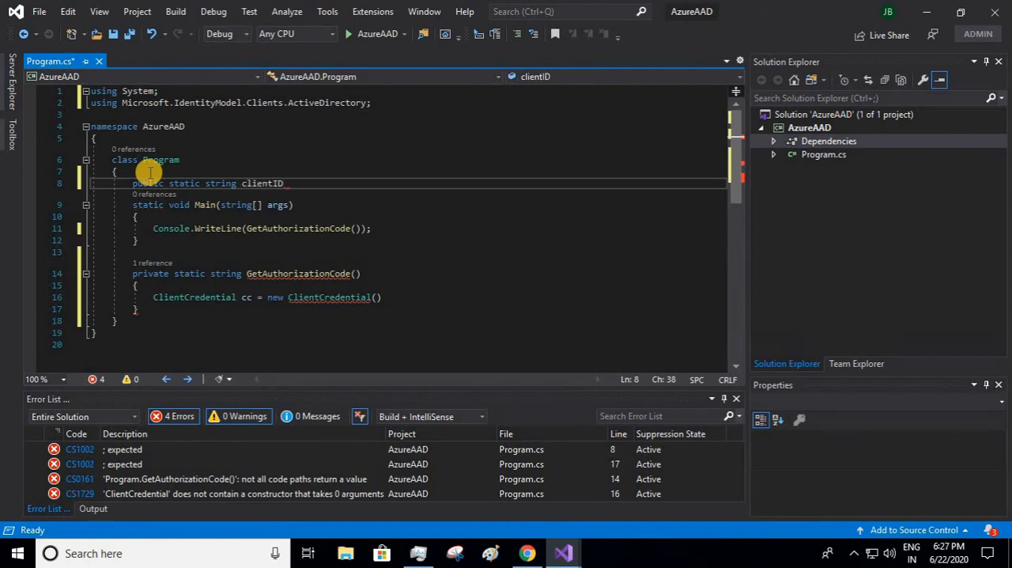
pyautogui.doubleClick(262, 184)
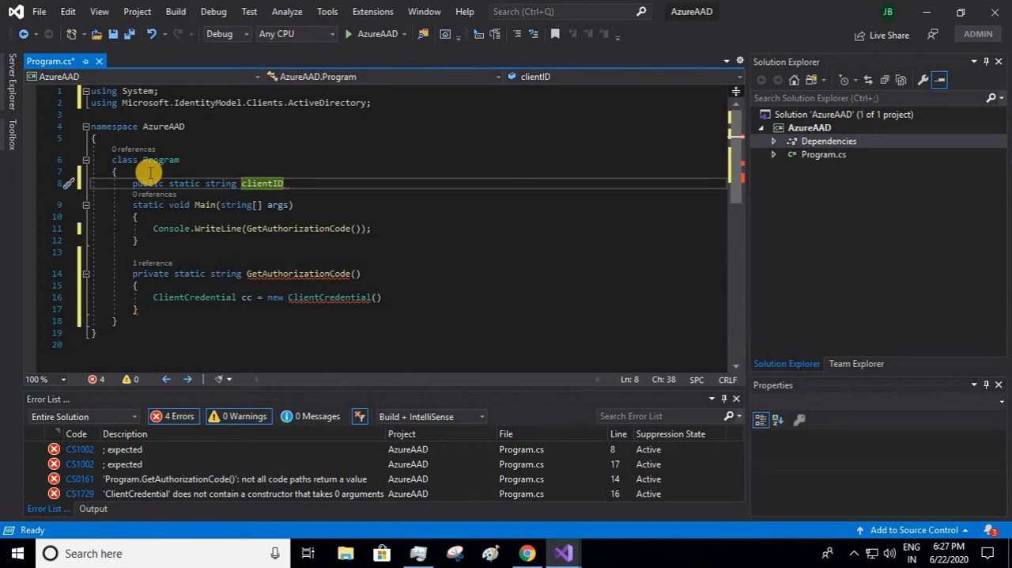
pyautogui.write('=')
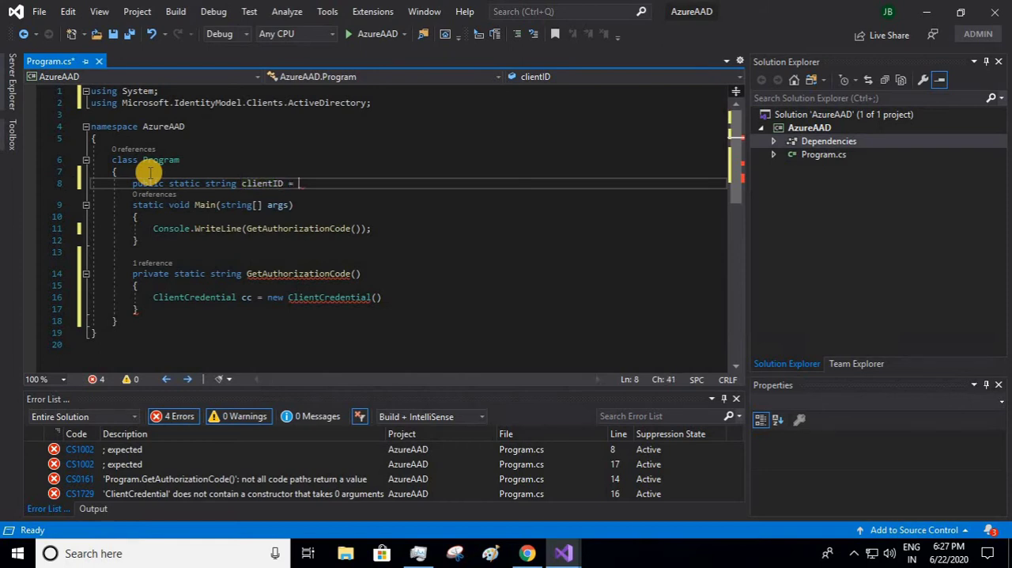
pyautogui.write('""')
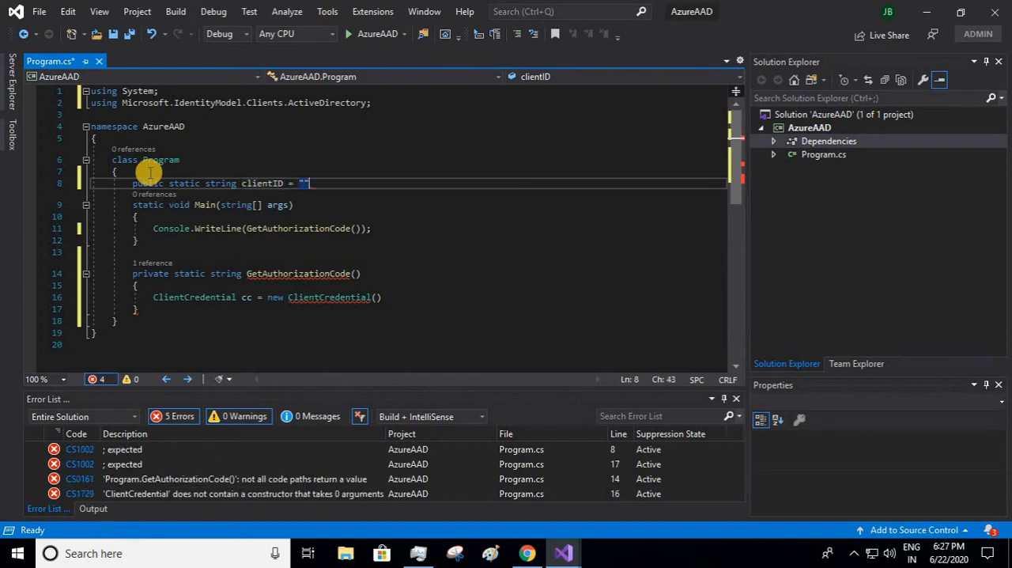
pyautogui.write(';')
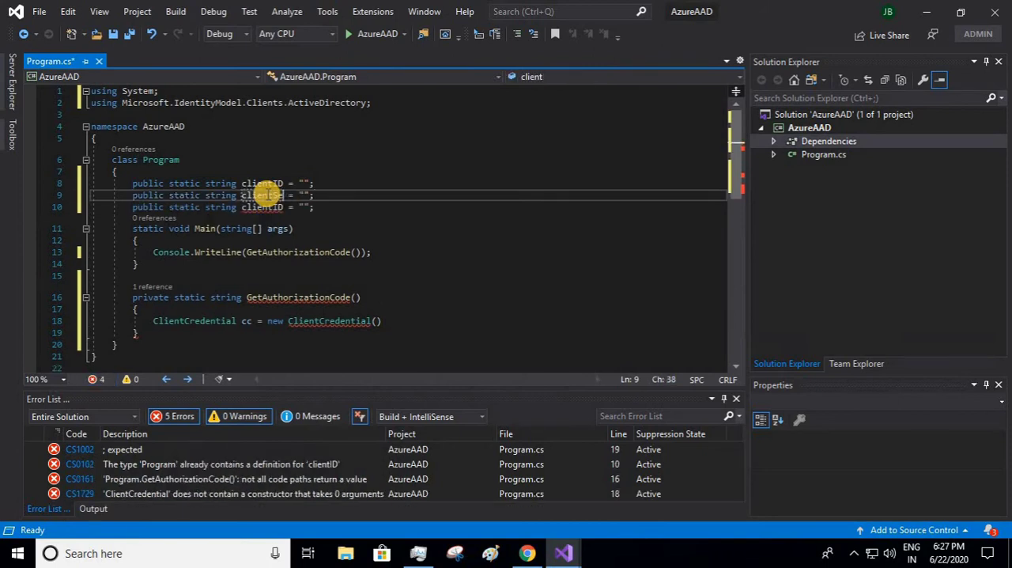
# Step: Add matching empty static string fields clientSecret and tenantId
pyautogui.write('Secret')
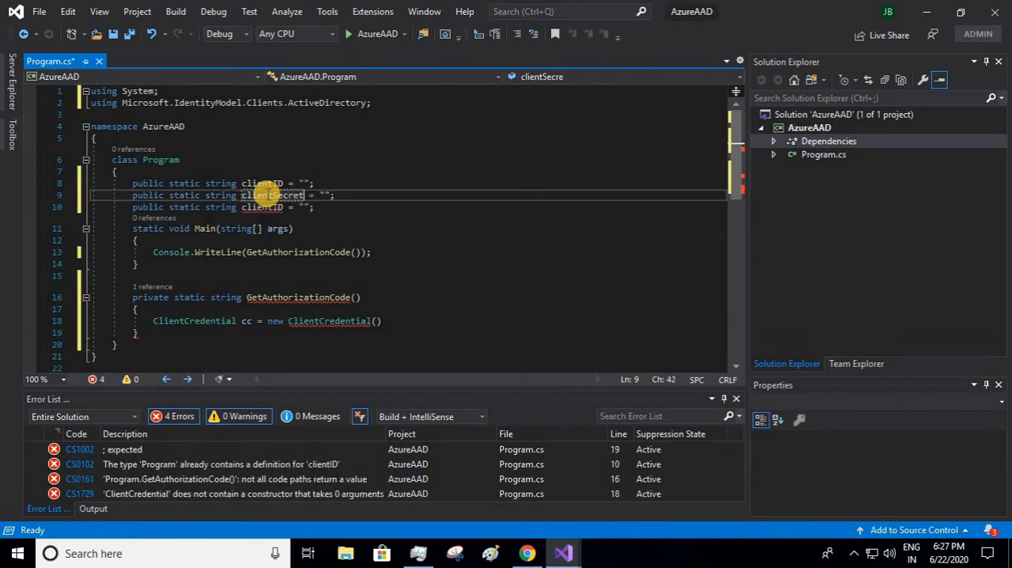
pyautogui.click(264, 205)
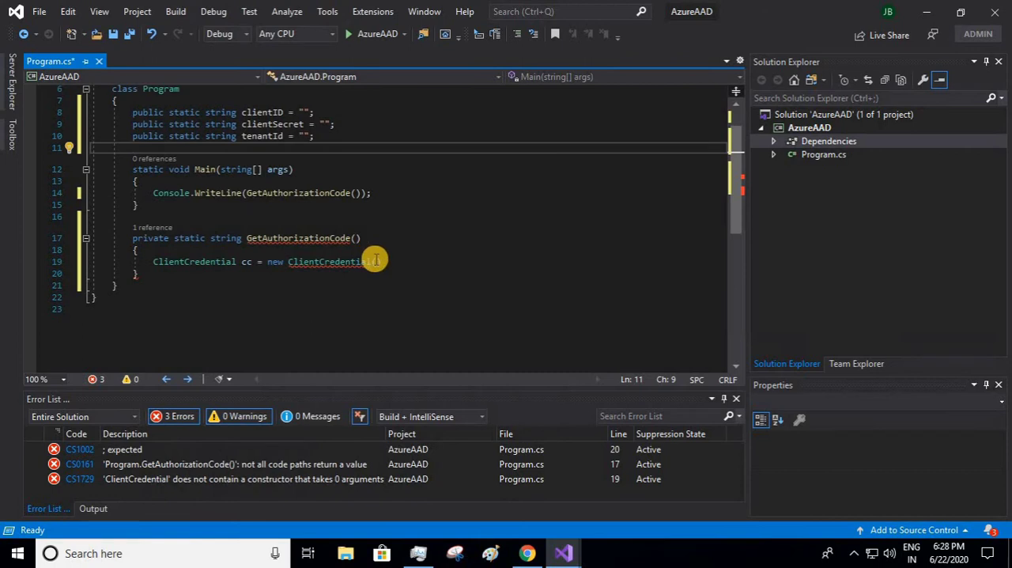
# Step: Complete 'new ClientCredential(clientID, clientSecret);' and begin a 'var context =' line
pyautogui.click(378, 261)
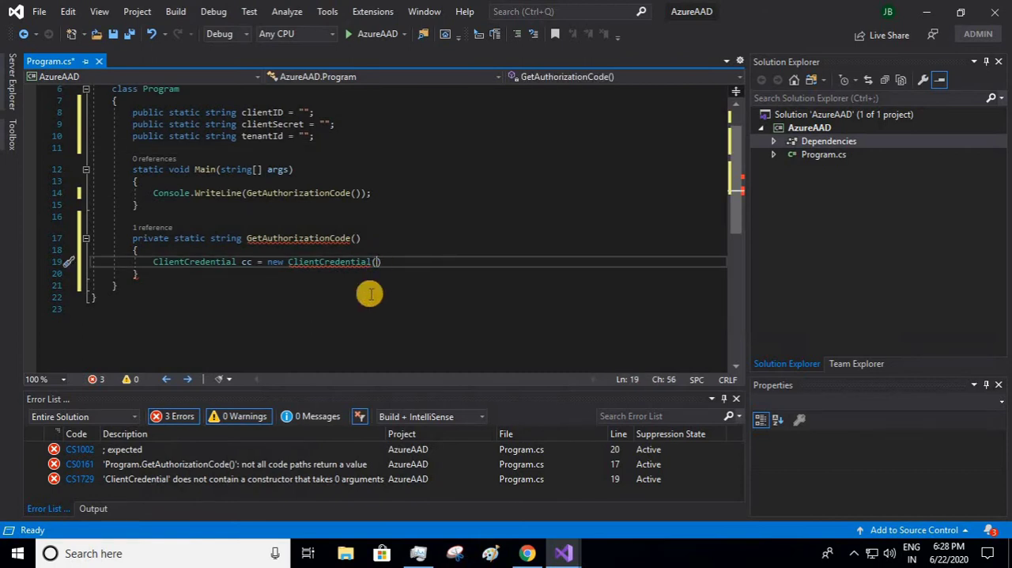
pyautogui.write('clientID')
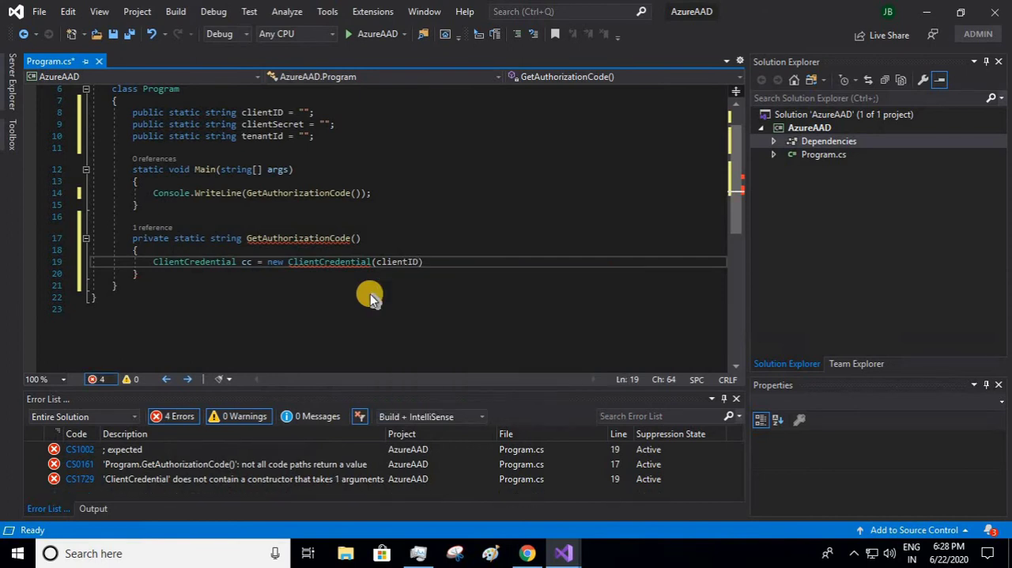
pyautogui.write(', clientSecret')
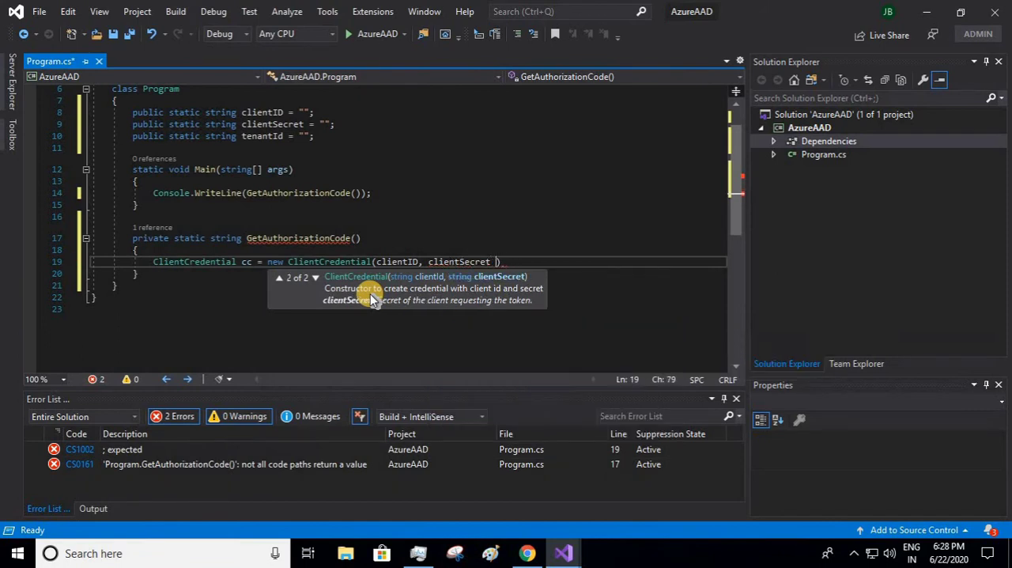
pyautogui.write(');')
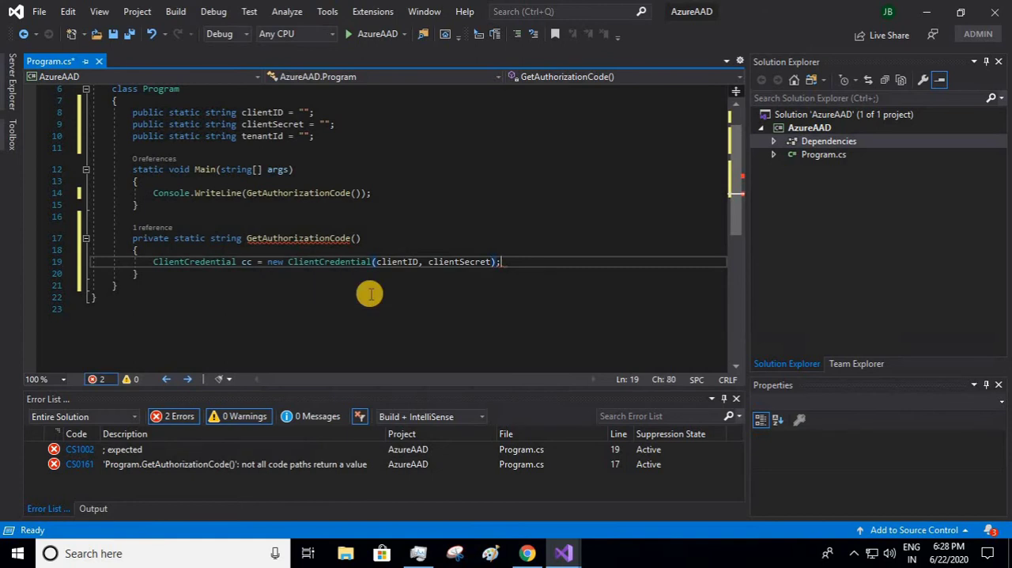
pyautogui.write('var context =')
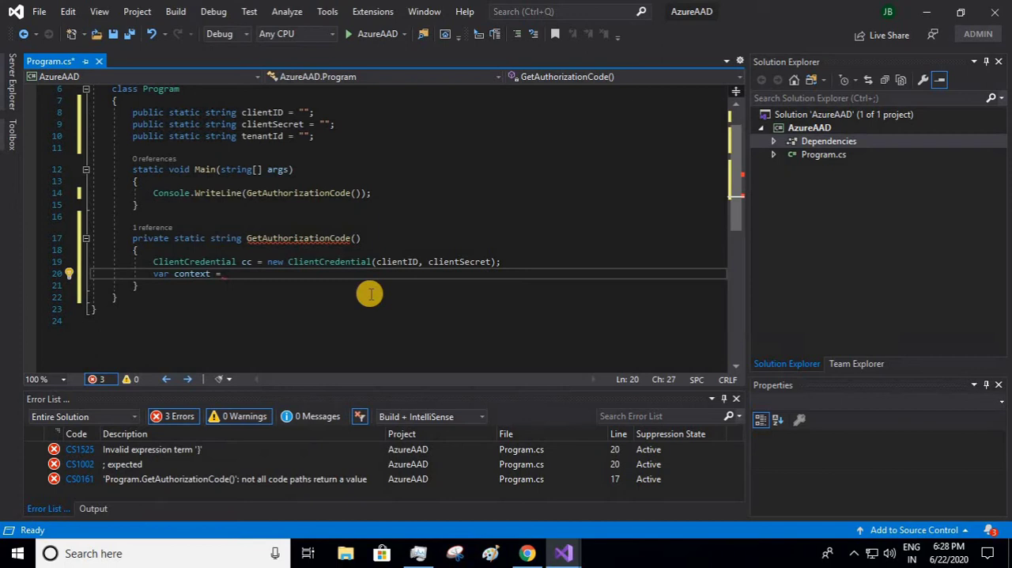
pyautogui.moveTo(372, 299)
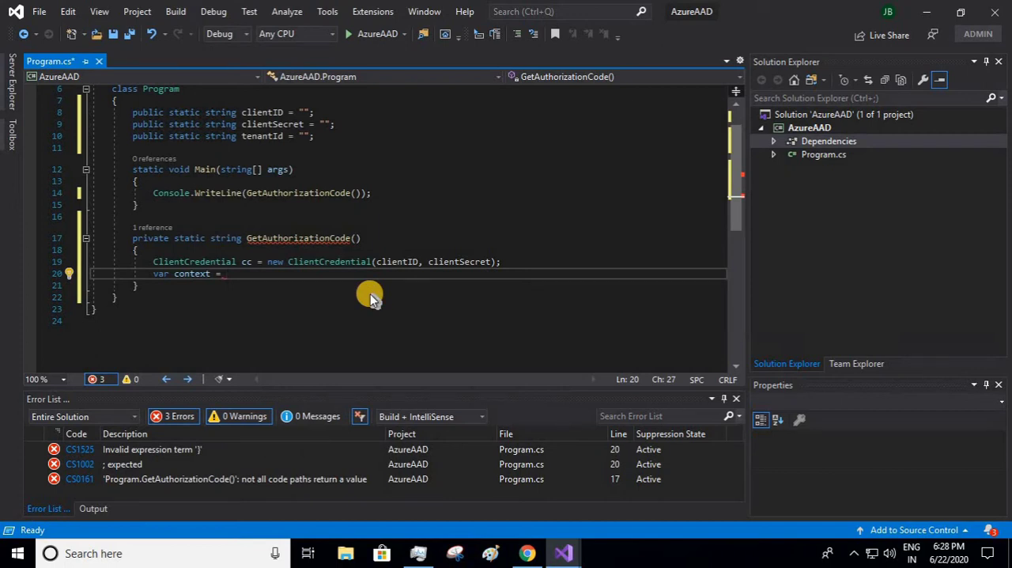
pyautogui.write('new')
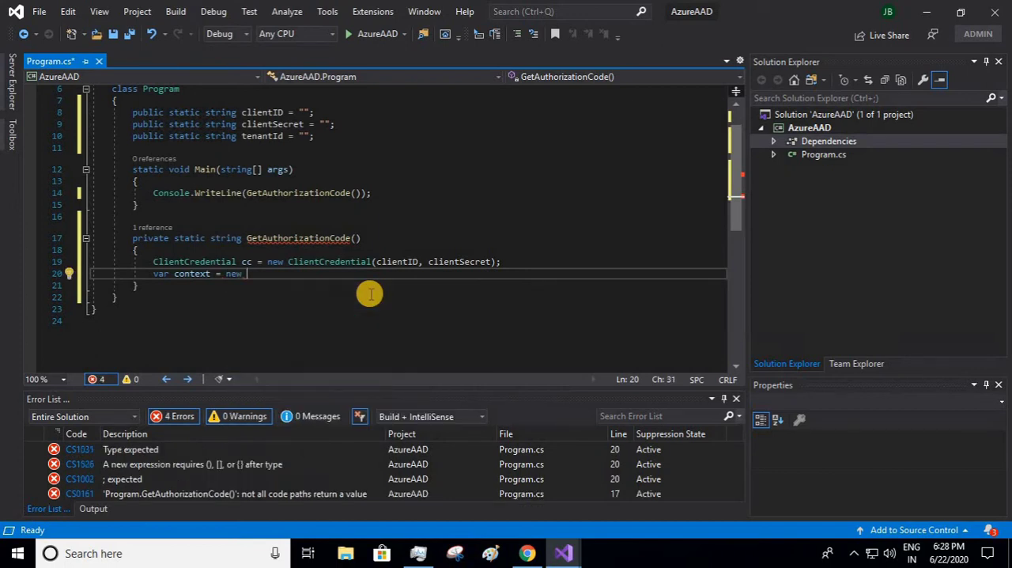
pyautogui.write('Au')
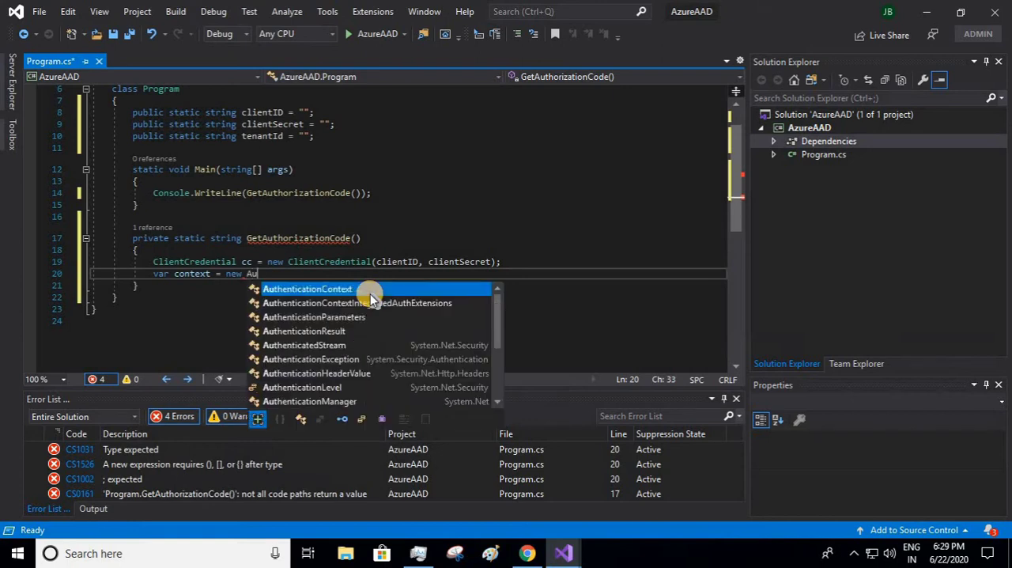
pyautogui.click(307, 288)
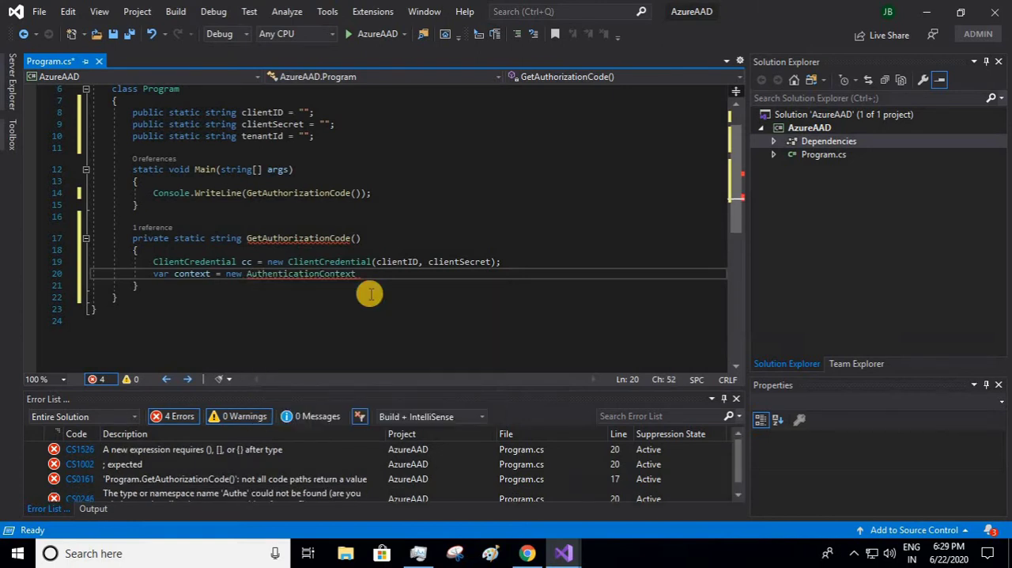
pyautogui.write('(')
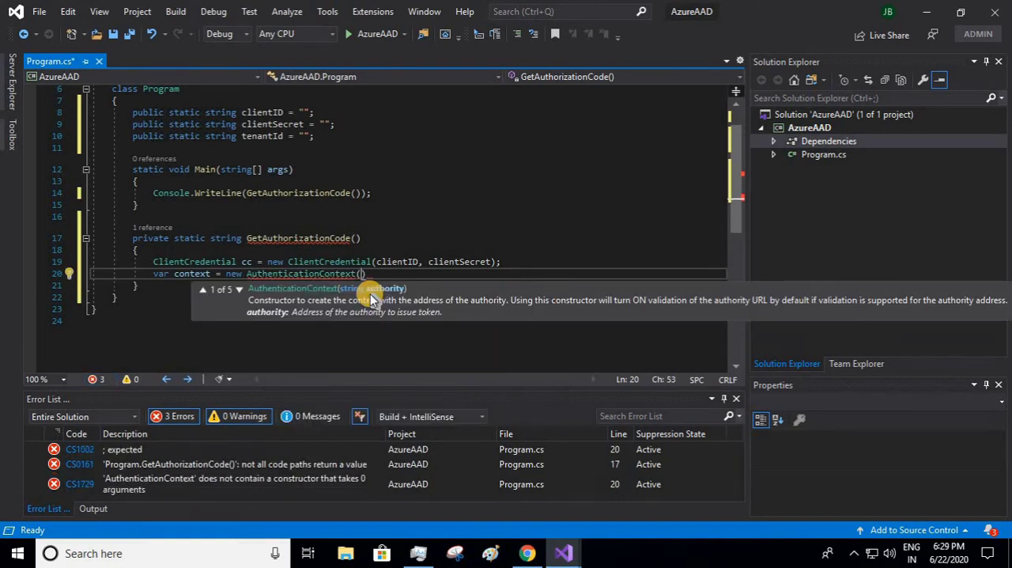
pyautogui.write('"')
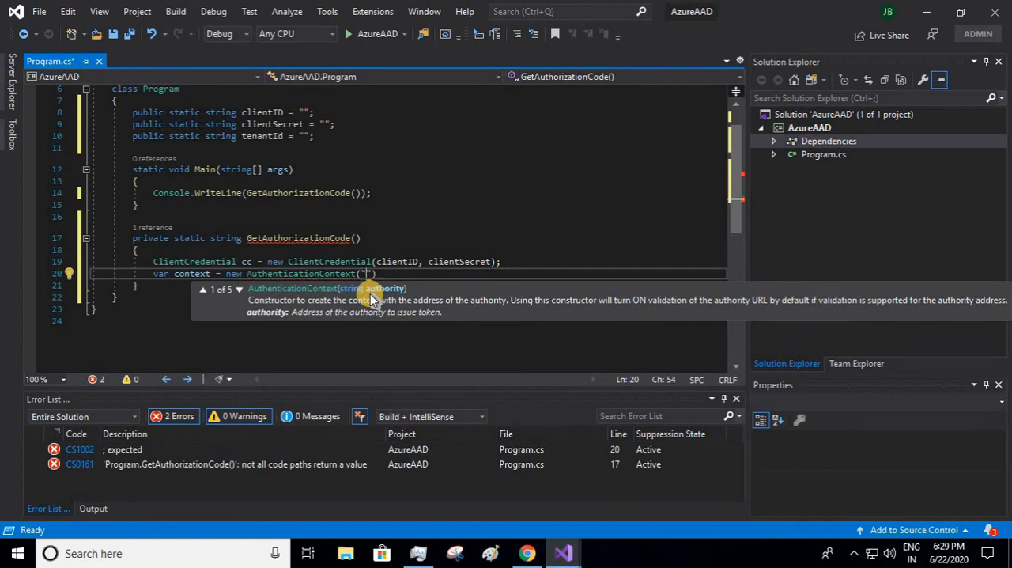
pyautogui.write('https://')
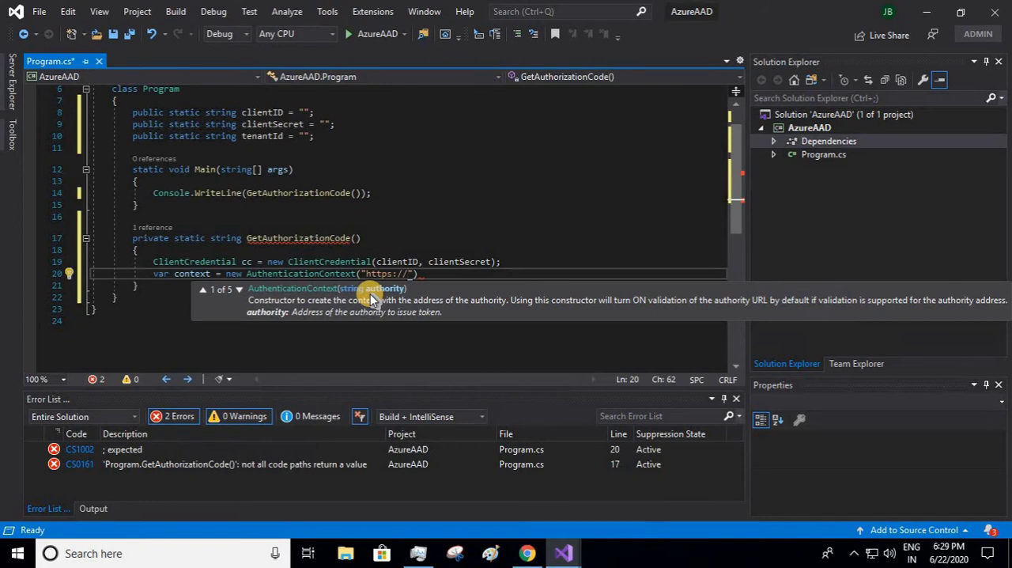
pyautogui.write('login.')
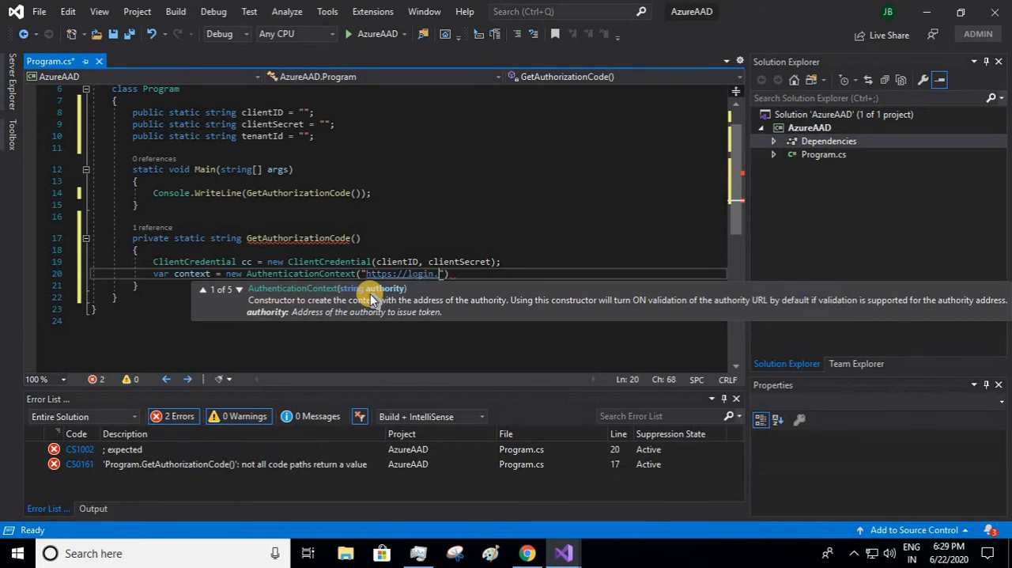
pyautogui.write('microsoftonline.com/')
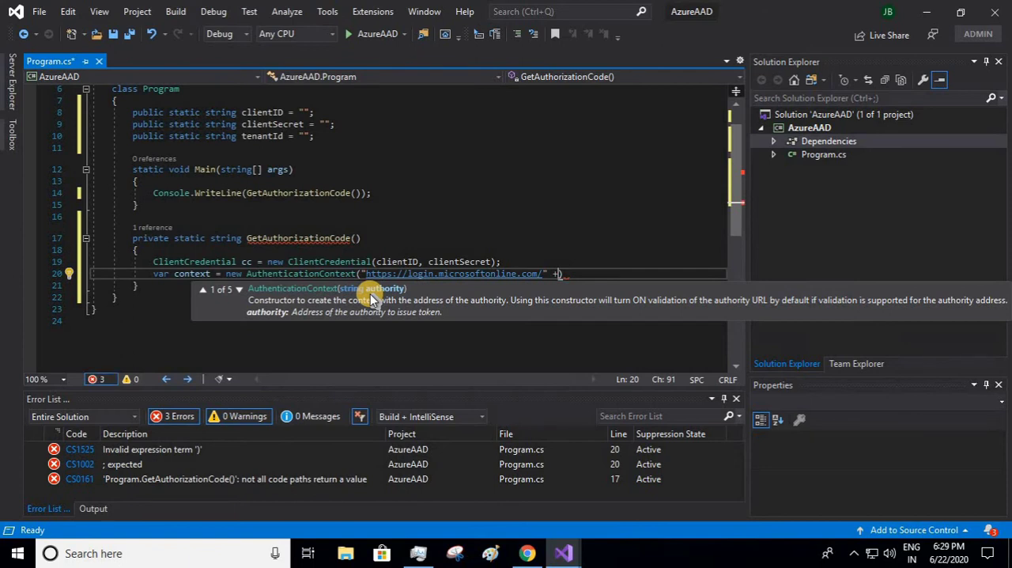
pyautogui.write(')')
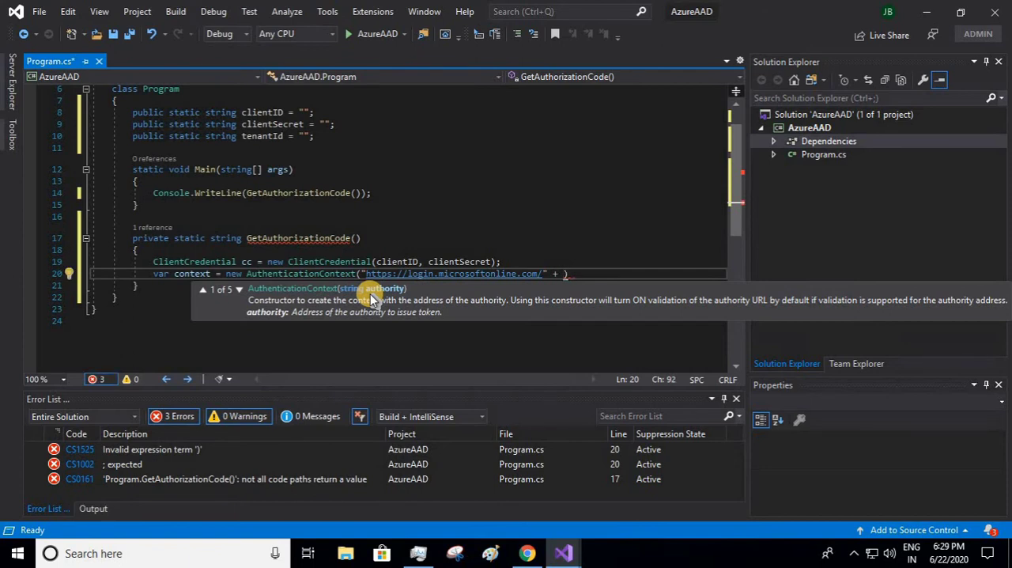
pyautogui.write('tenantId)')
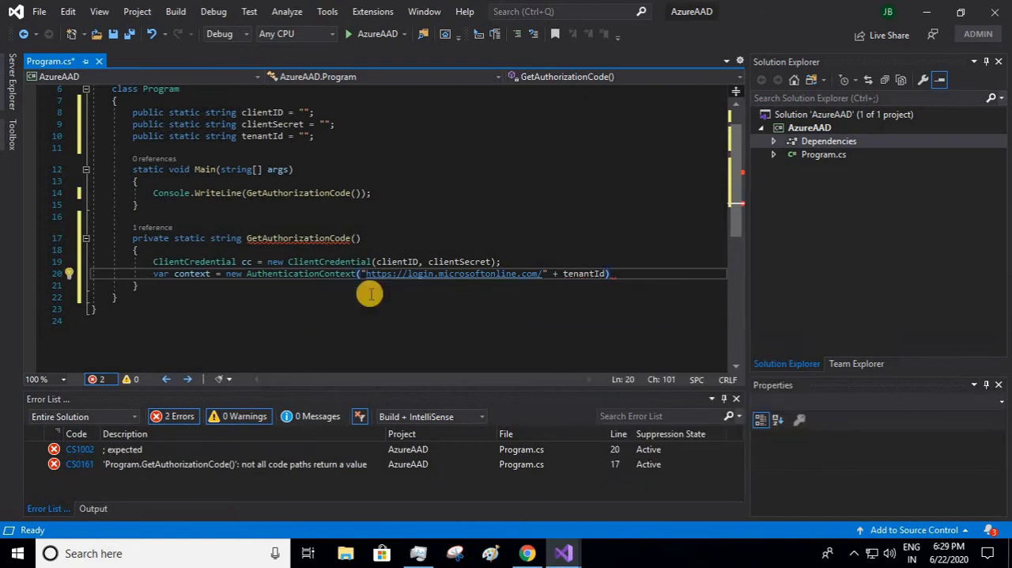
pyautogui.write(';')
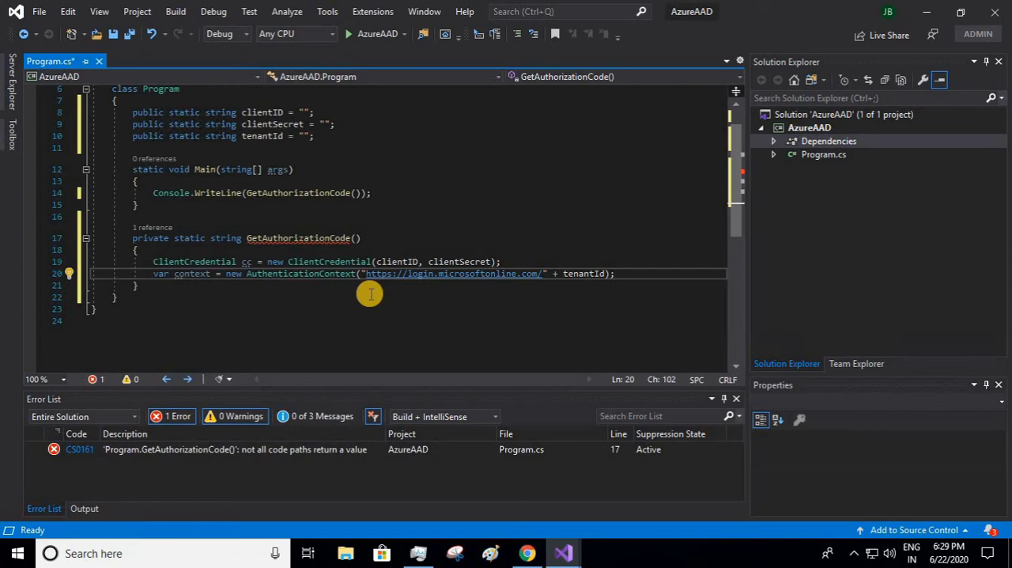
pyautogui.click(427, 274)
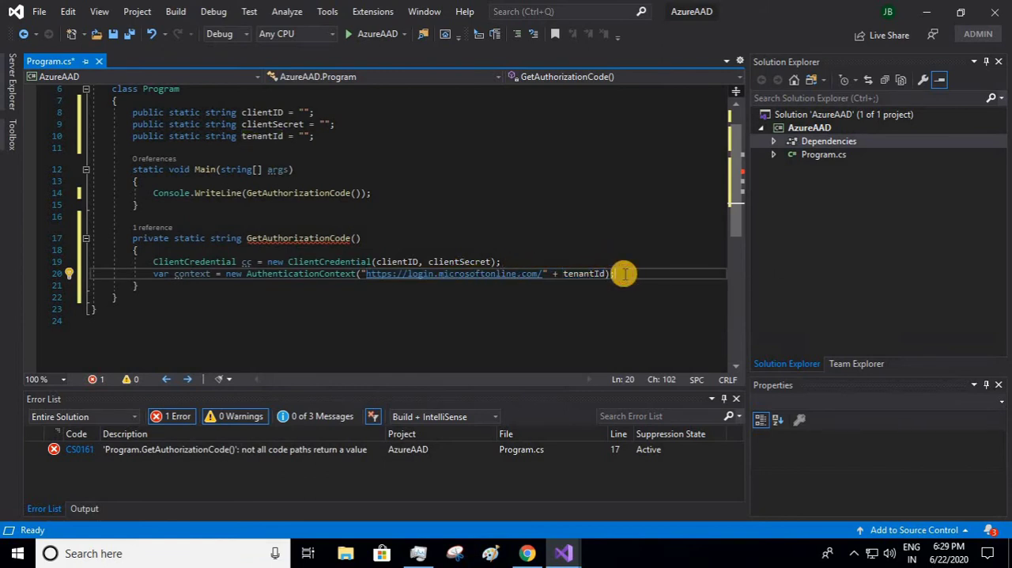
pyautogui.write('var resul')
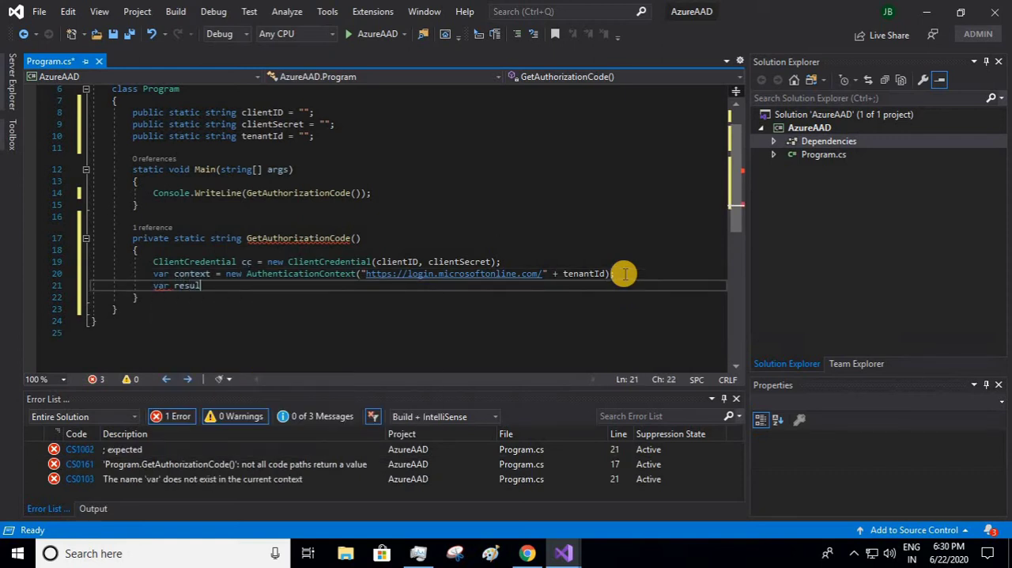
pyautogui.write('t =')
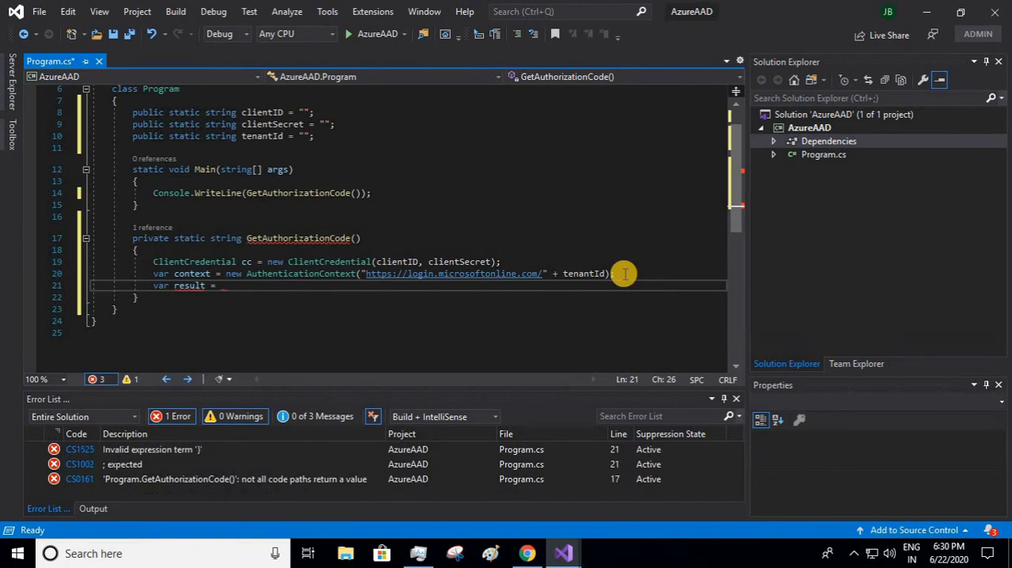
pyautogui.write('context')
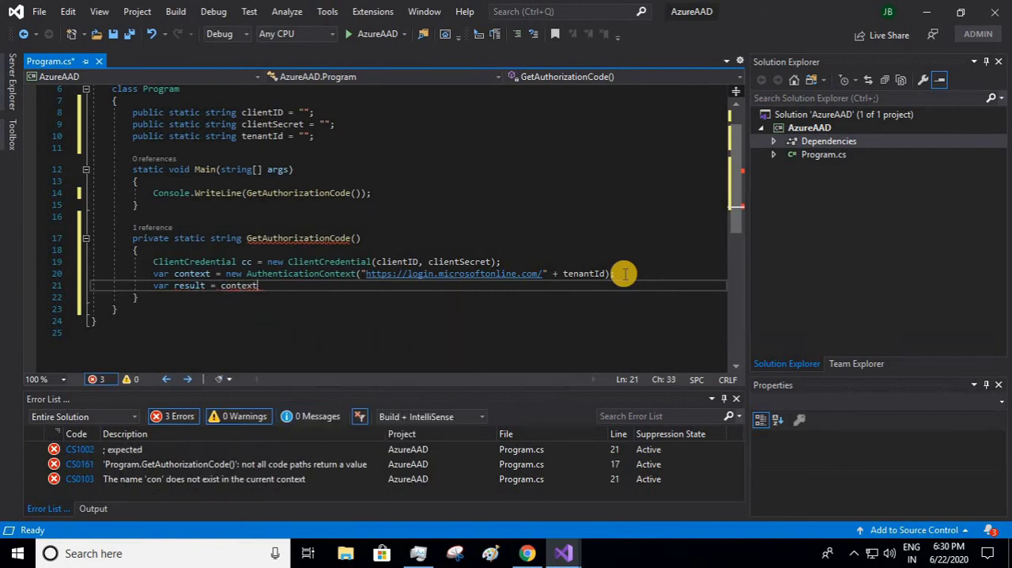
pyautogui.write('.AcquireTokenAsync')
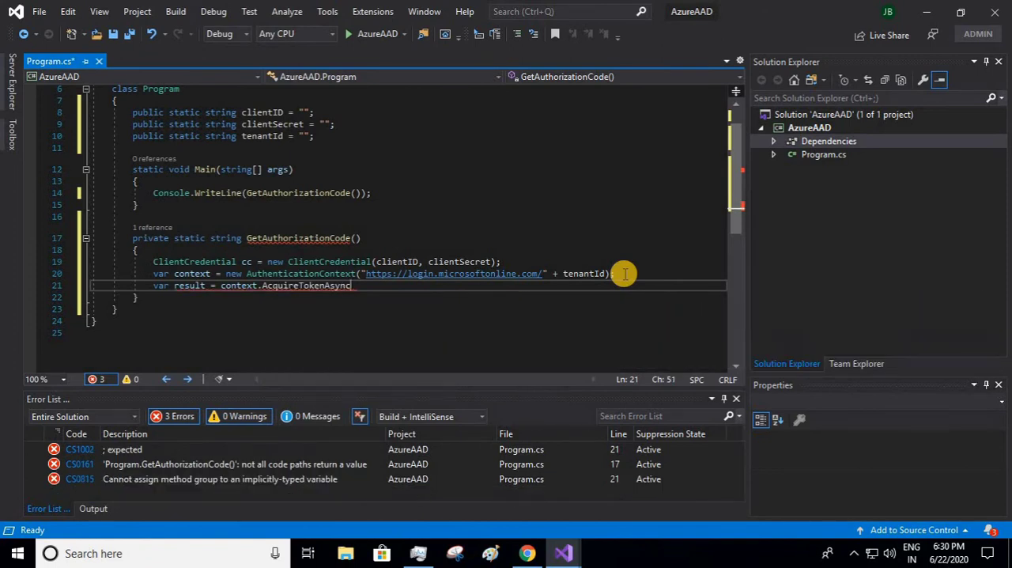
pyautogui.write('("https')
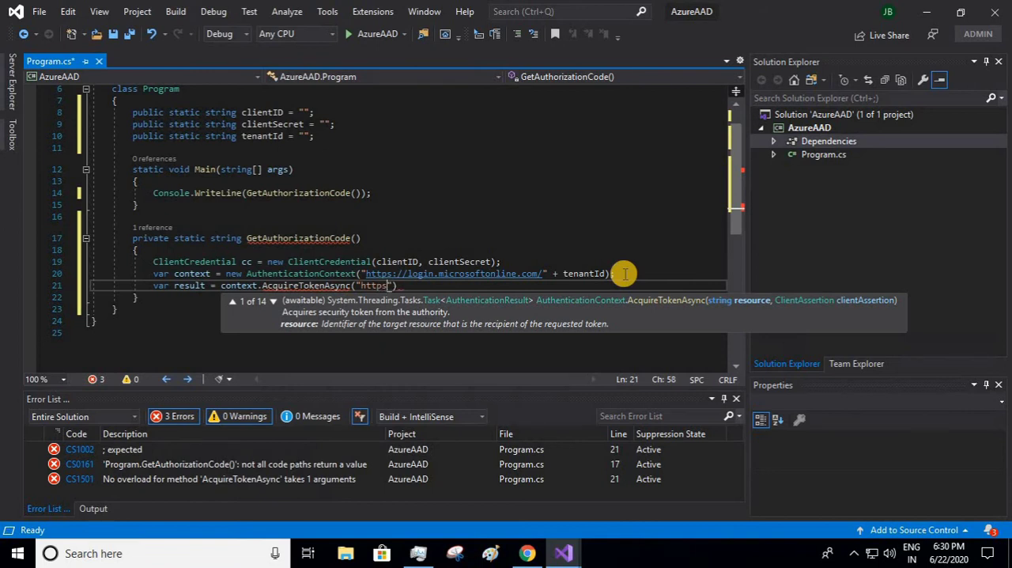
pyautogui.write('/')
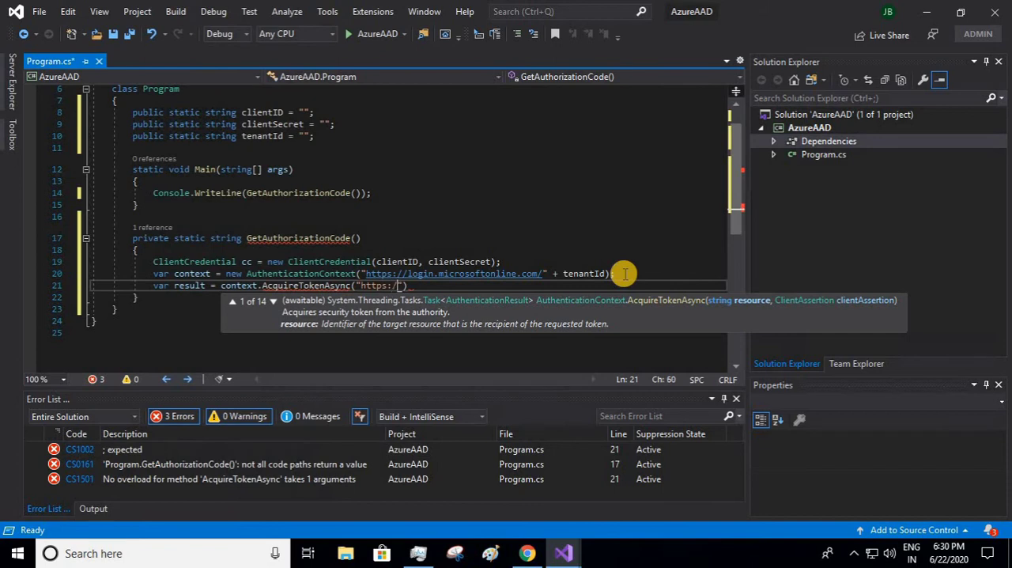
pyautogui.write('management.azure.com/')
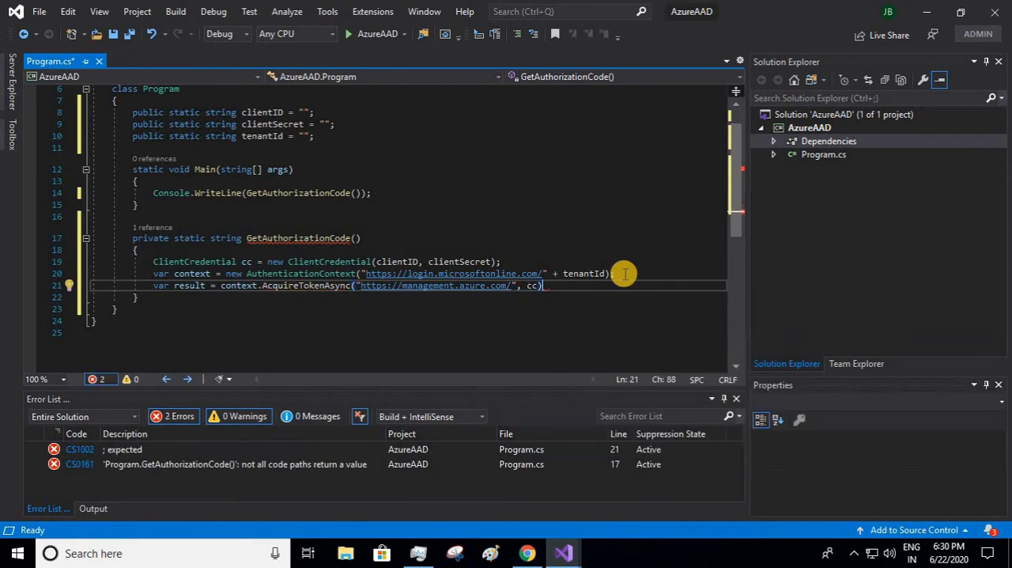
pyautogui.write(';')
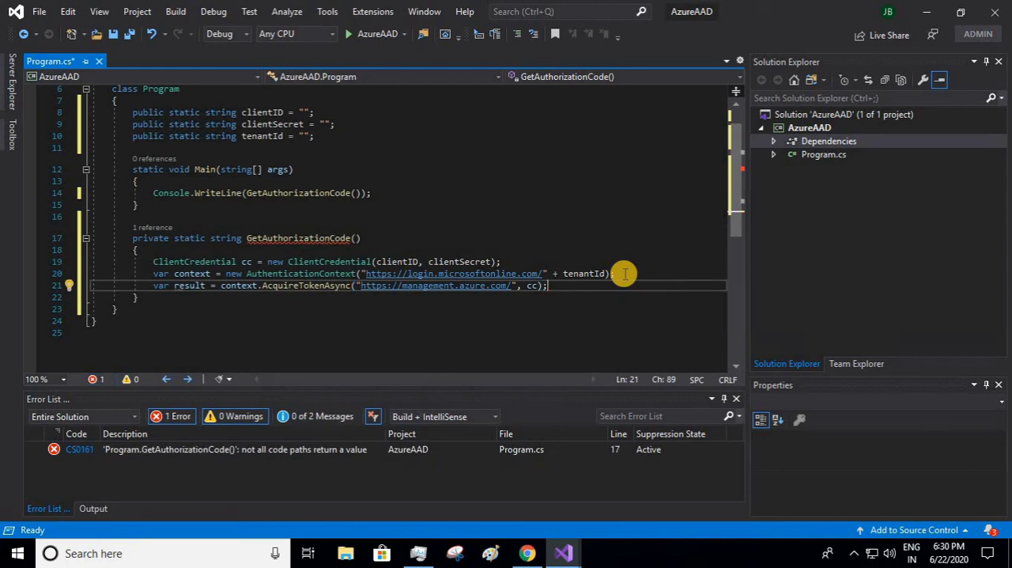
pyautogui.press('enter')
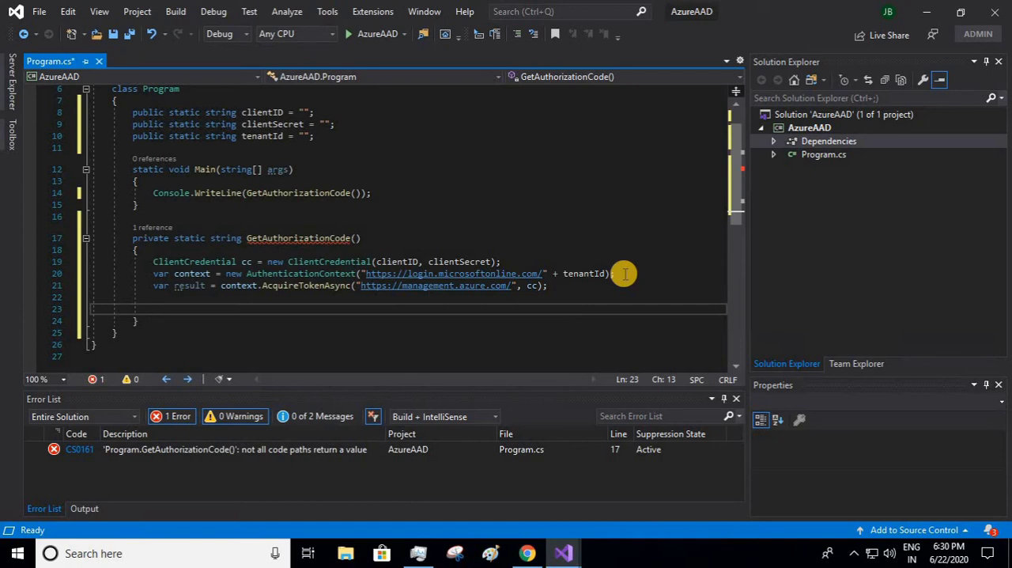
# Step: If result is null throw InvalidOperationException("Failed to get the access token"), then begin a return statement
pyautogui.write('if')
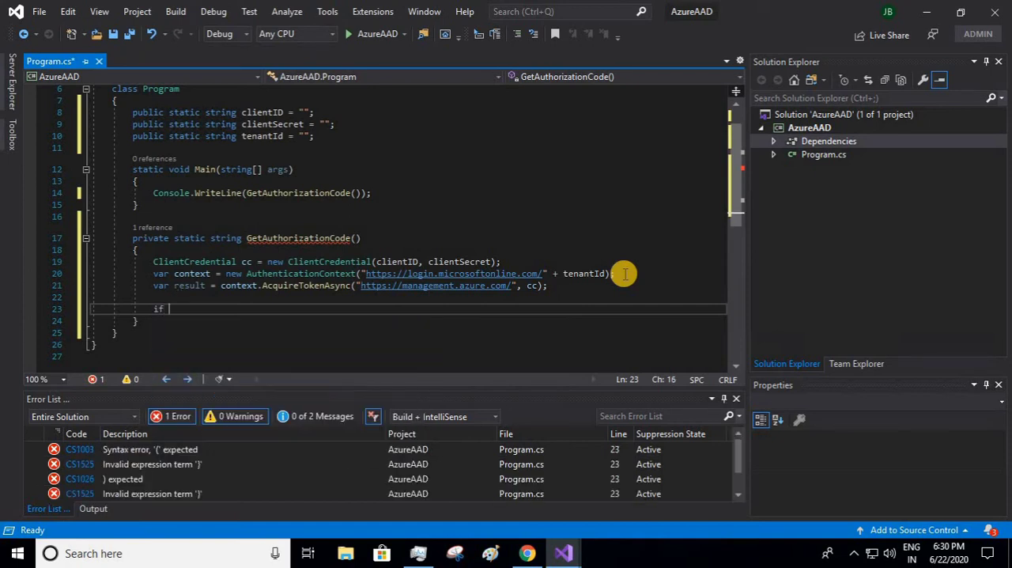
pyautogui.write('result==null)')
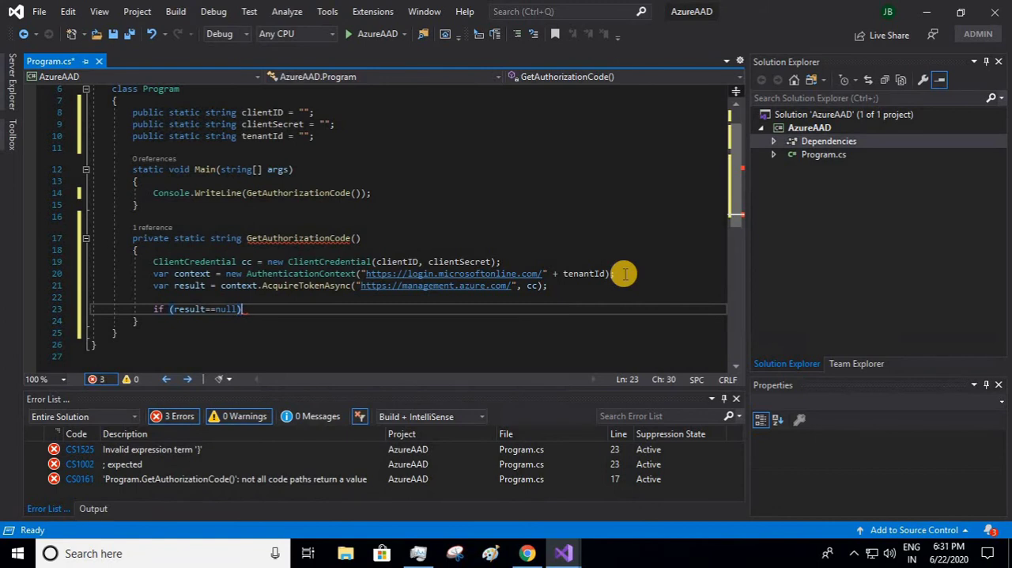
pyautogui.write('throw new')
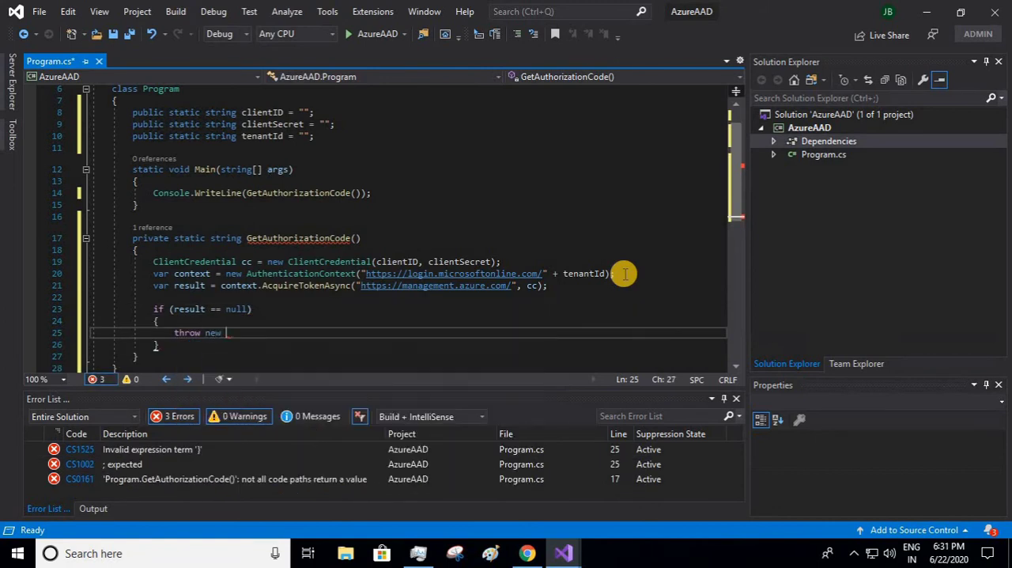
pyautogui.write('Invalida')
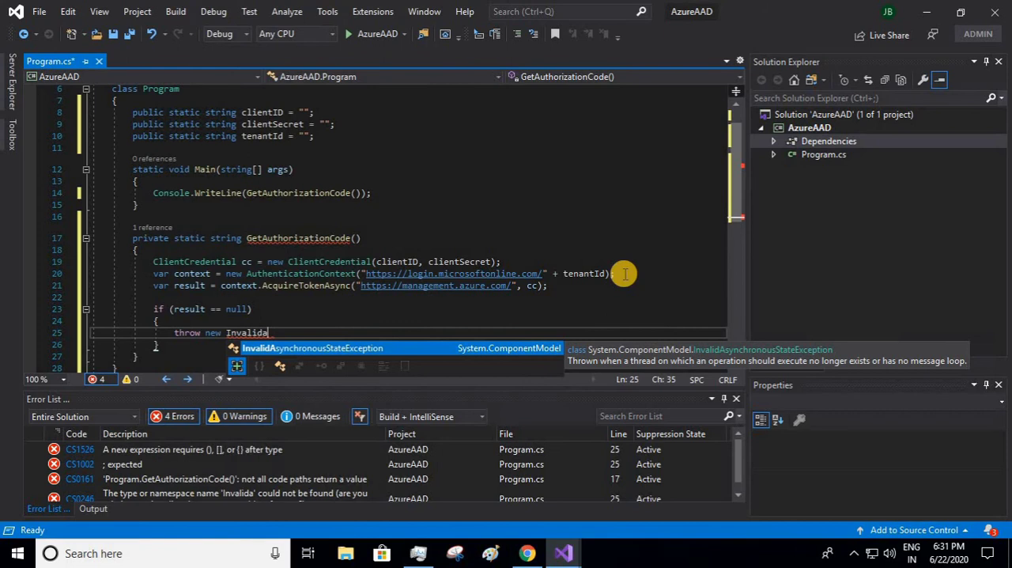
pyautogui.press('Backspace')
pyautogui.write('OperationException')
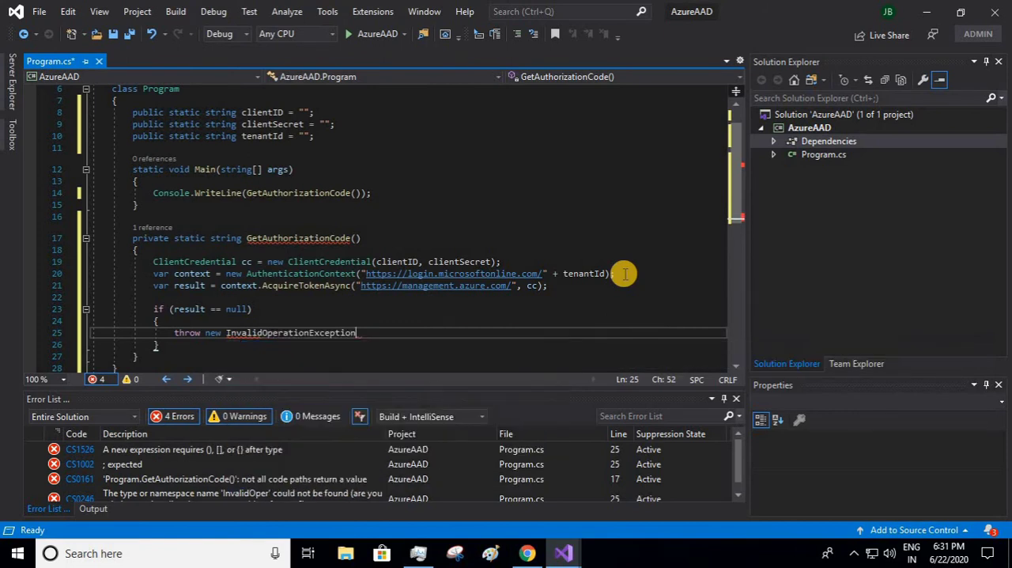
pyautogui.write('(')
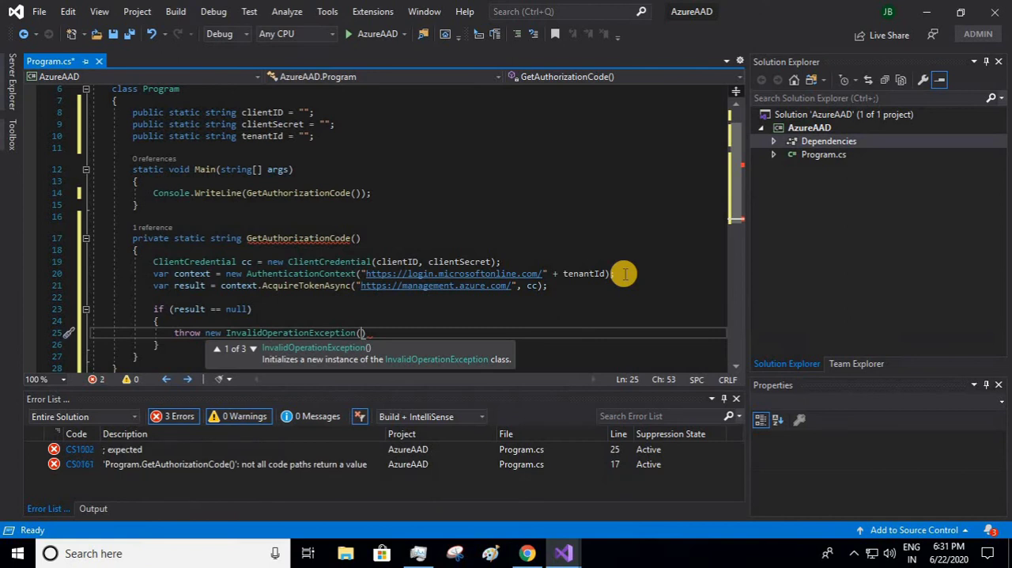
pyautogui.write('""')
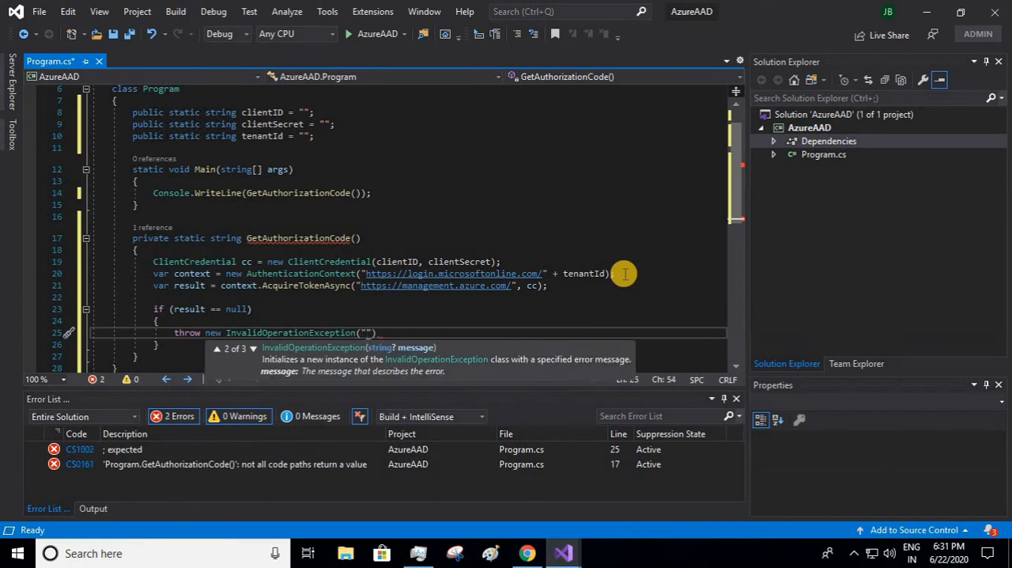
pyautogui.write('Failed to get the access token')
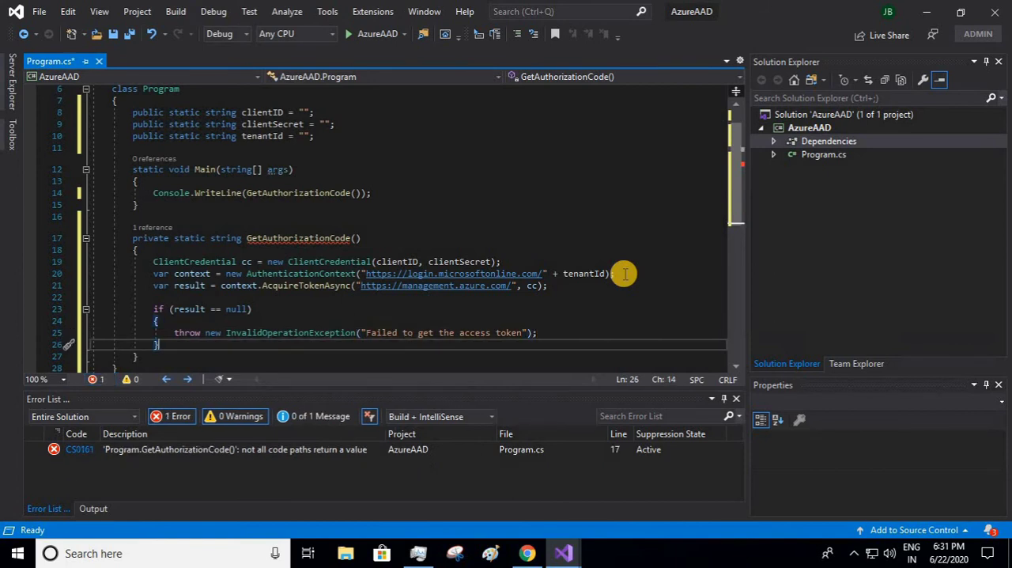
pyautogui.write('return')
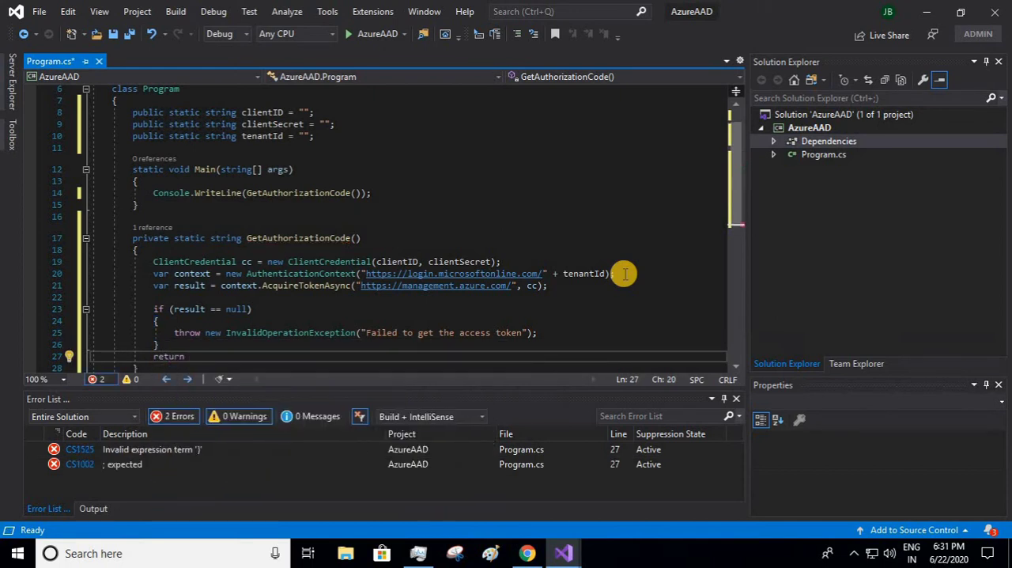
# Step: Return result.Result.AccessToken; from GetAuthorizationCode with the Error List staying empty
pyautogui.write('result.Result.')
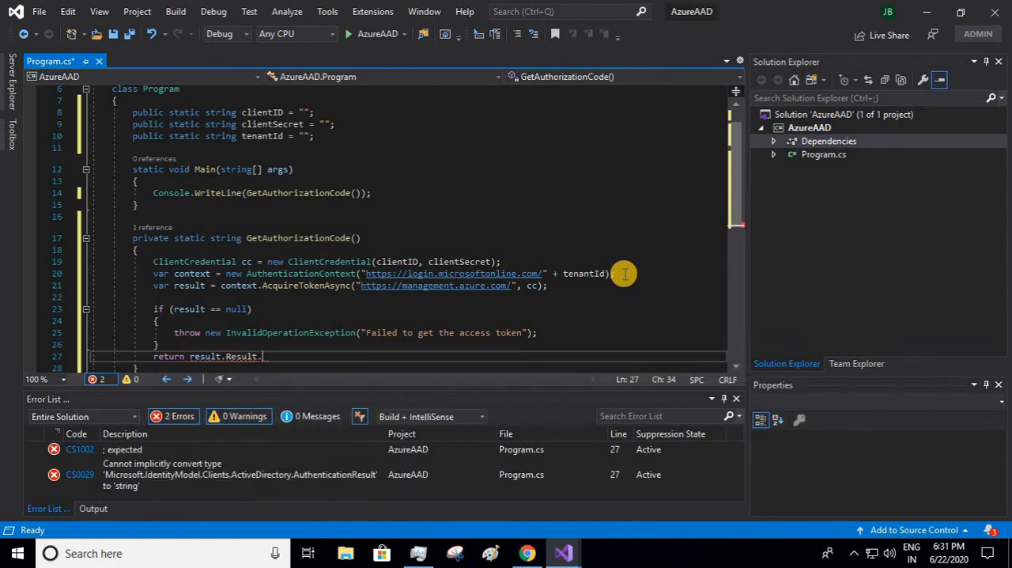
pyautogui.write('AccessToken')
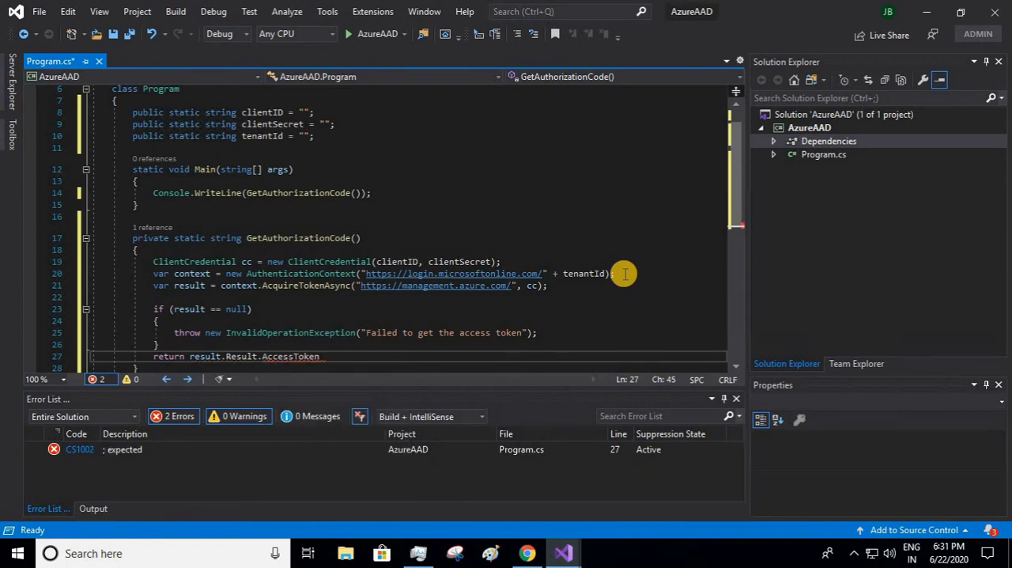
pyautogui.write(';')
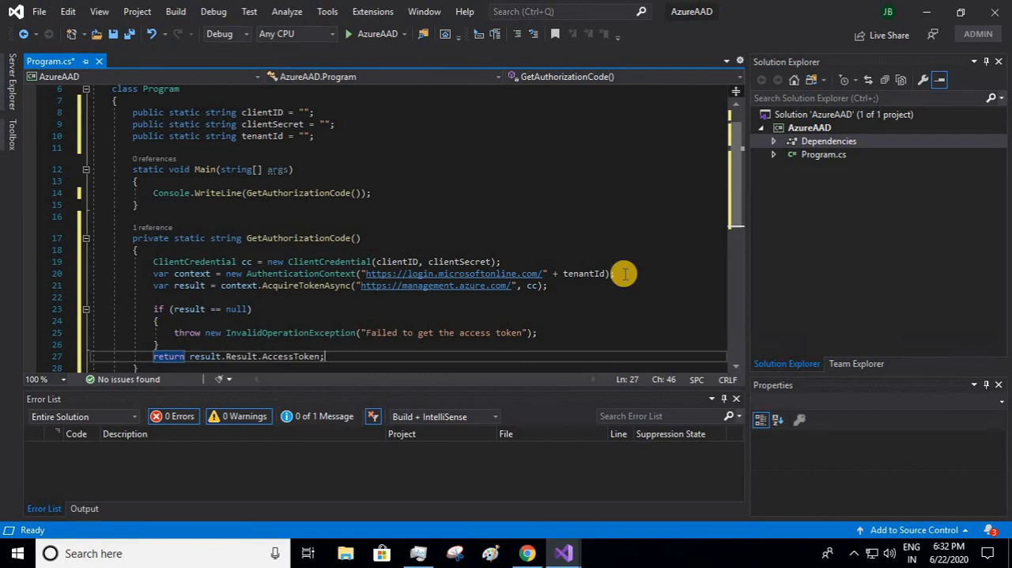
pyautogui.moveTo(345, 121)
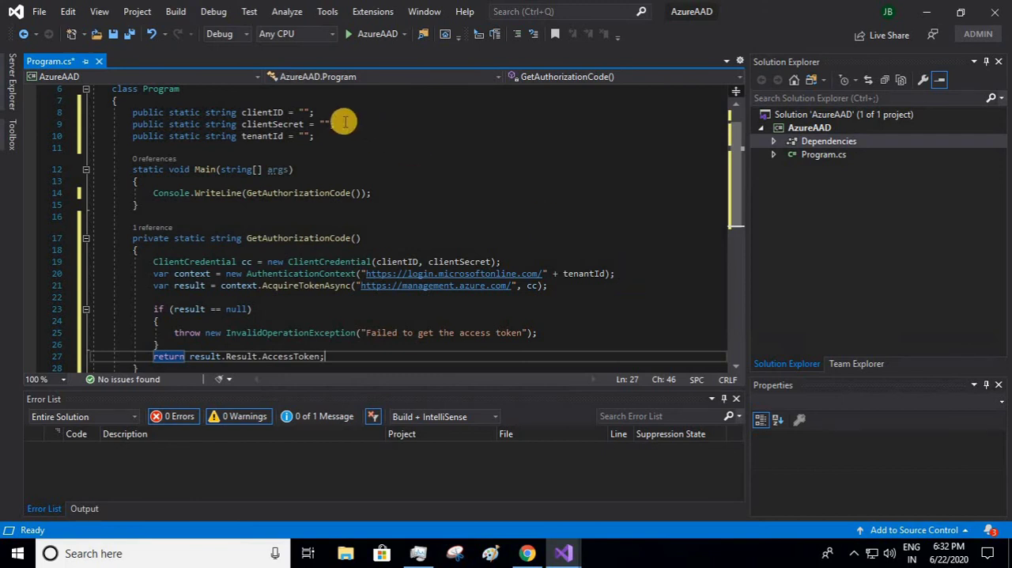
pyautogui.moveTo(303, 111)
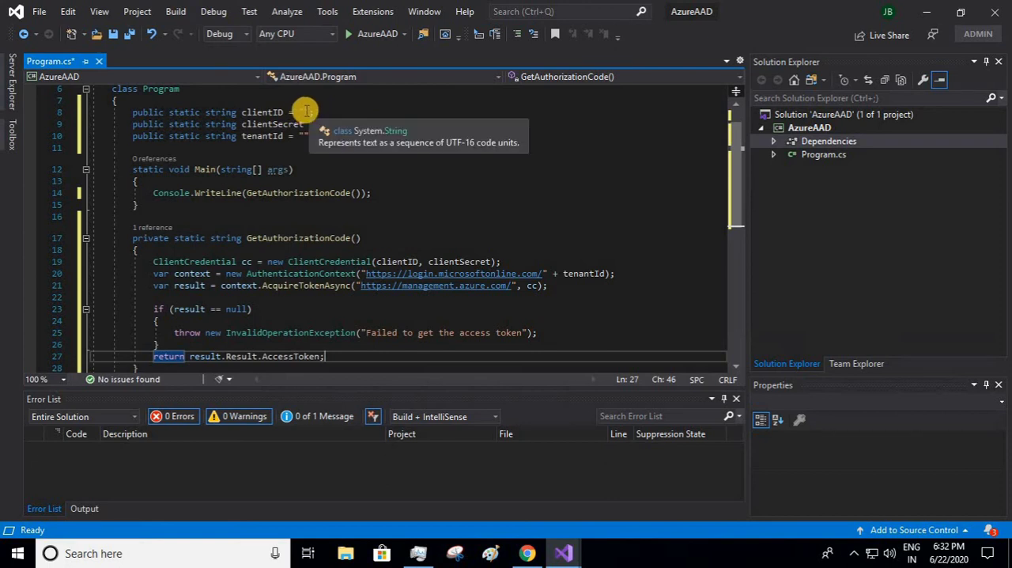
# Step: Consult the Data notes file for the appId value from the clientID line
pyautogui.click(282, 111)
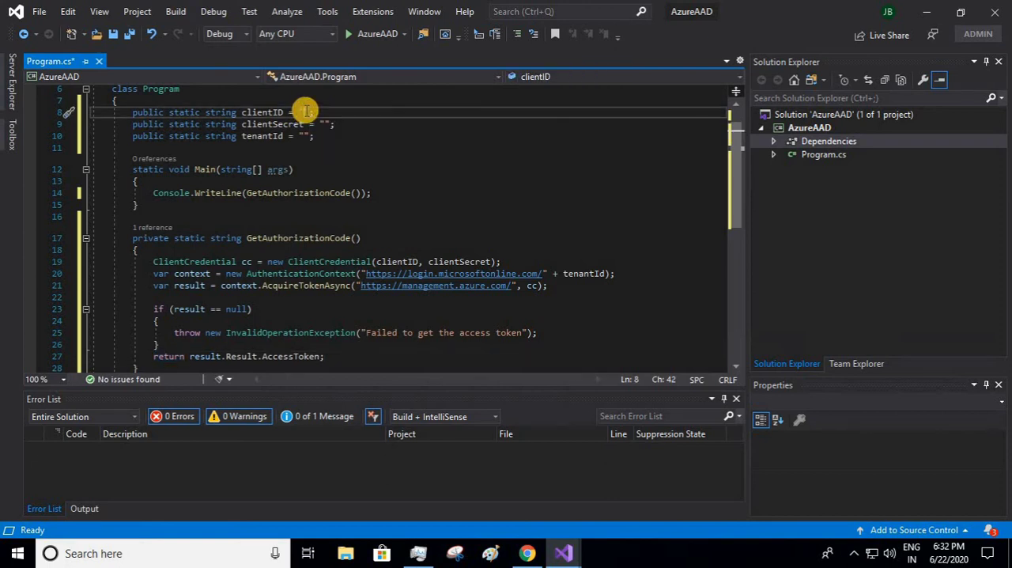
pyautogui.scroll(3)
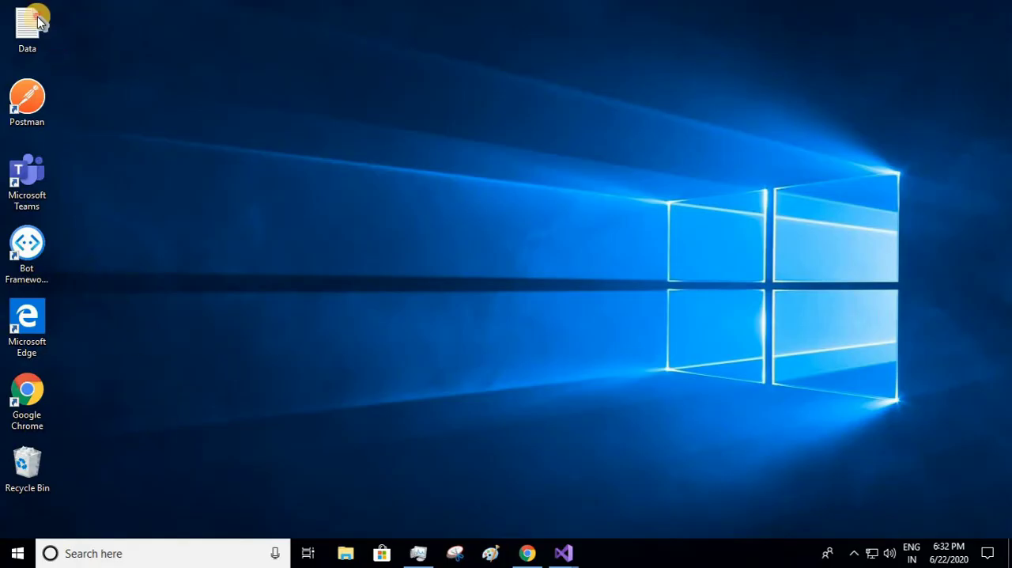
pyautogui.doubleClick(27, 28)
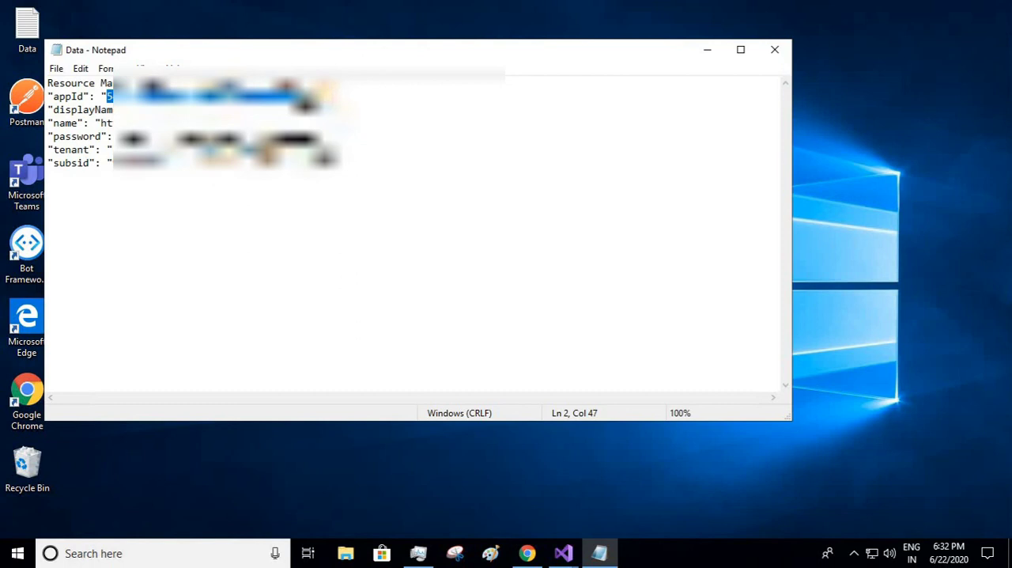
pyautogui.moveTo(563, 554)
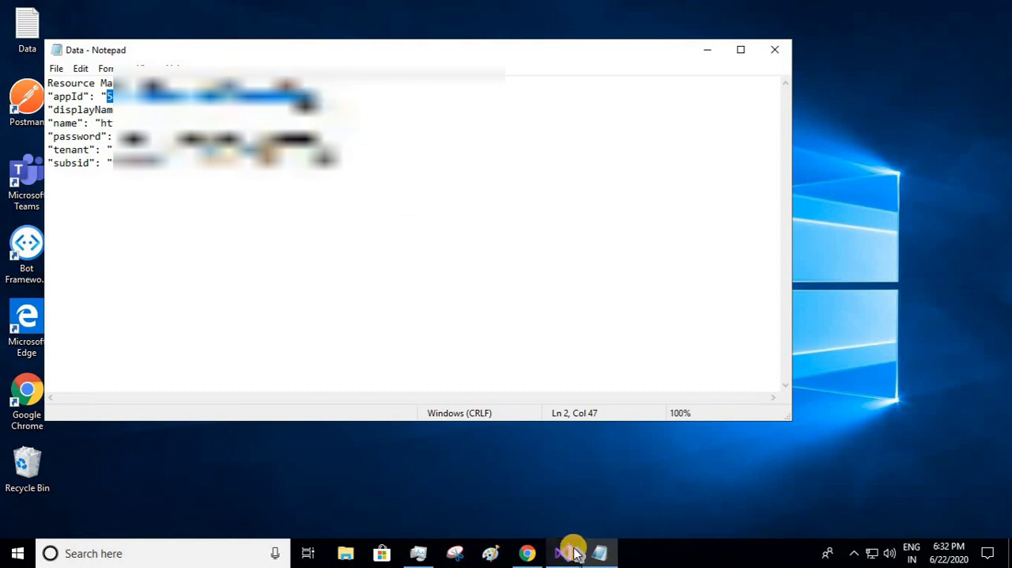
pyautogui.click(563, 553)
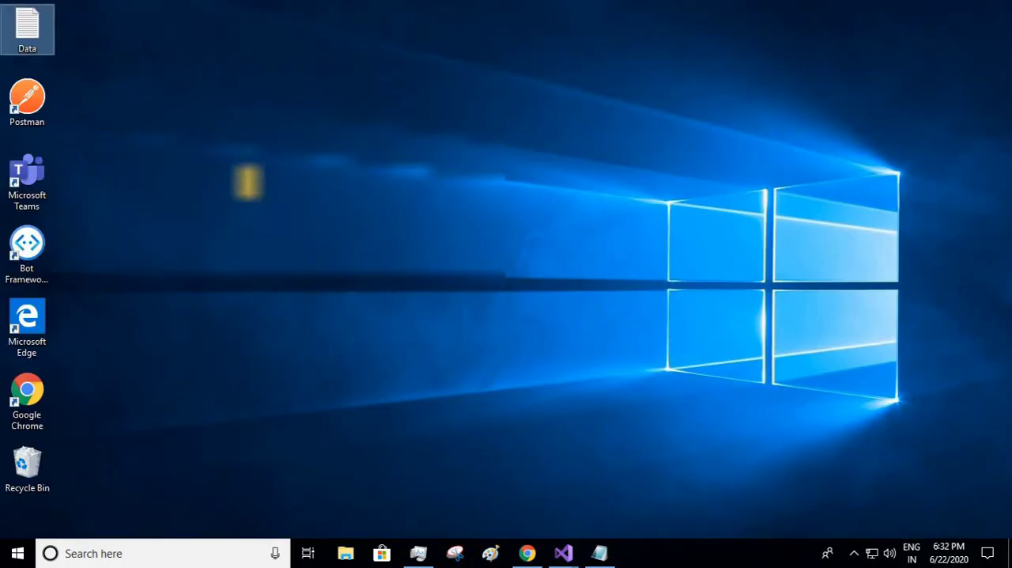
# Step: Reopen the Data notes for the password and tenant values, then return to Program.cs
pyautogui.doubleClick(27, 23)
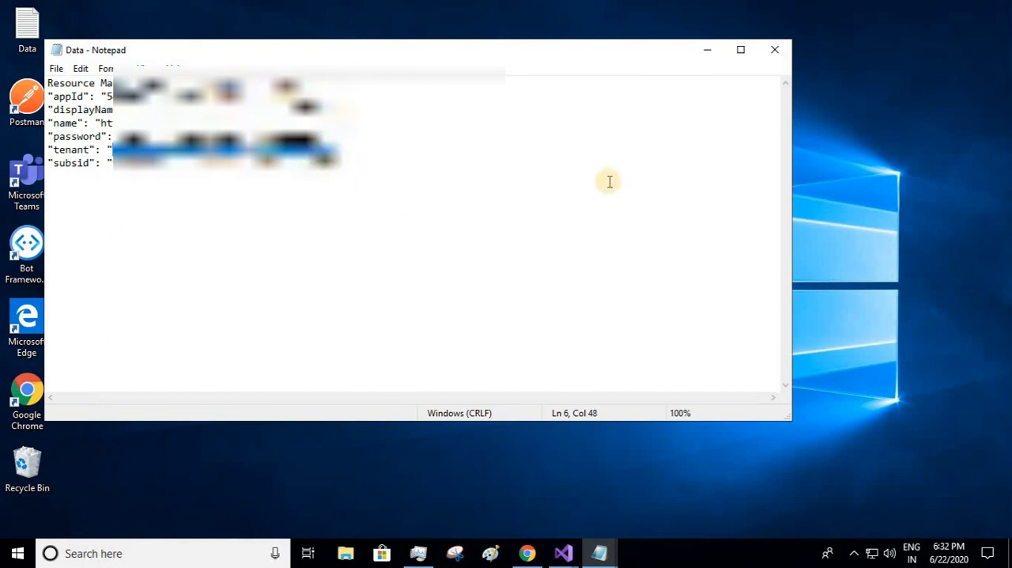
pyautogui.click(775, 49)
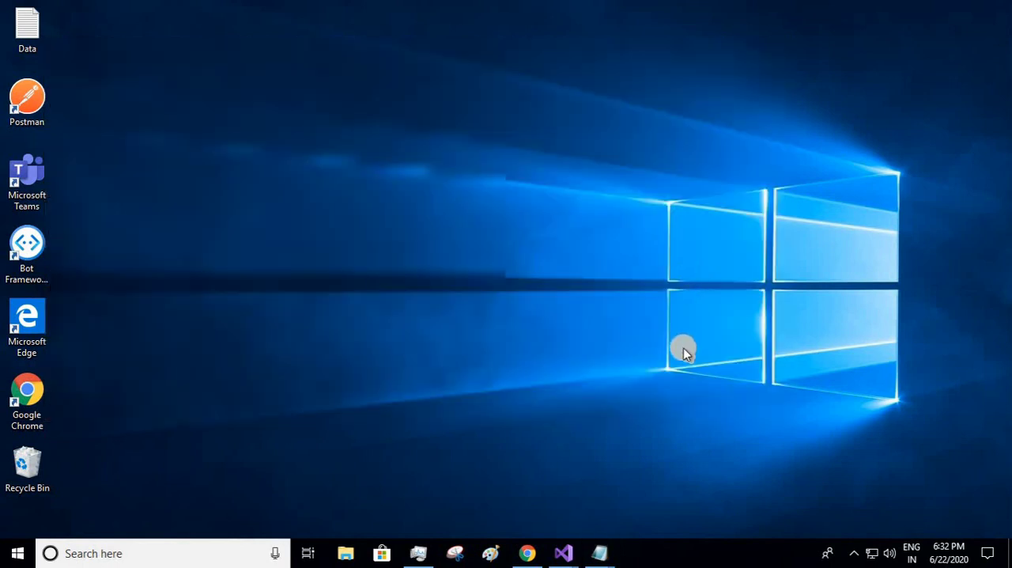
pyautogui.moveTo(573, 546)
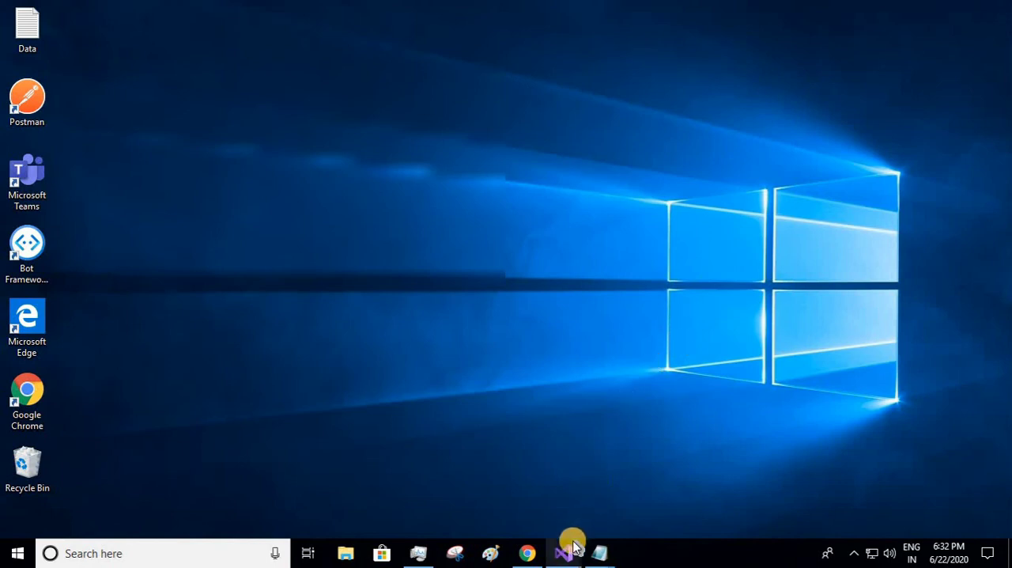
pyautogui.click(563, 554)
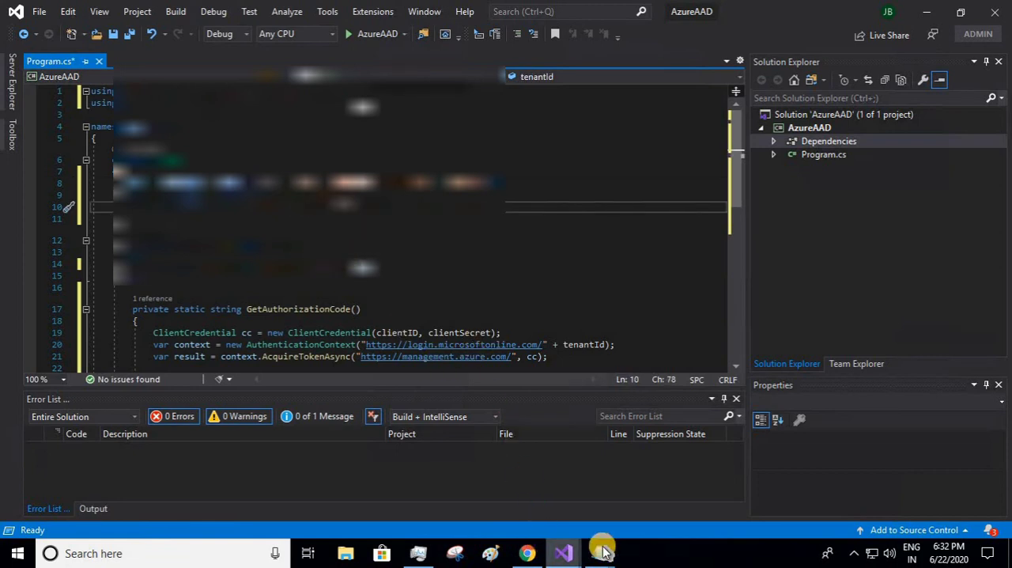
# Step: Fill in the clientSecret credential and debug-run AzureAAD so the console prints the access token
pyautogui.click(598, 554)
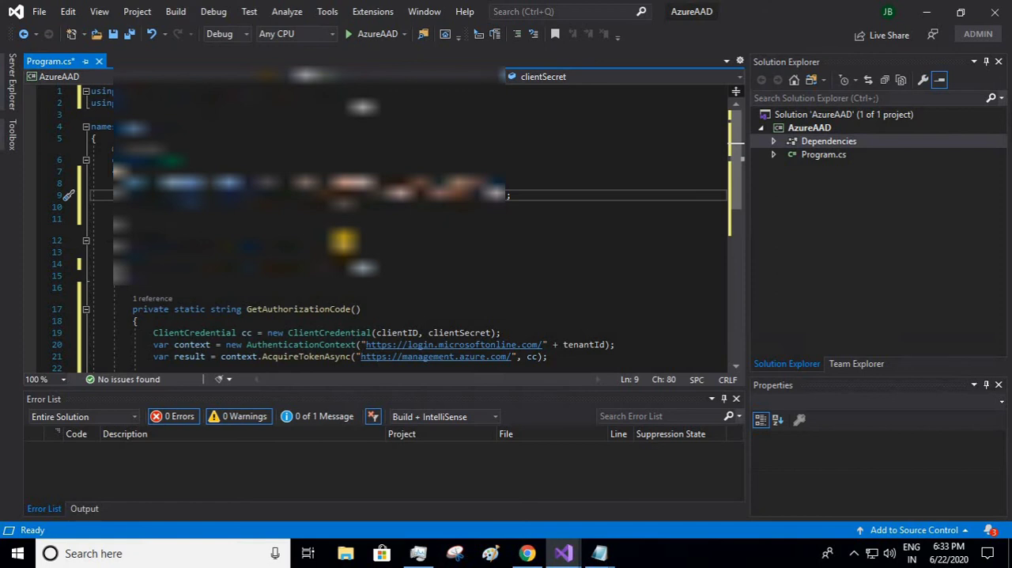
pyautogui.moveTo(175, 11)
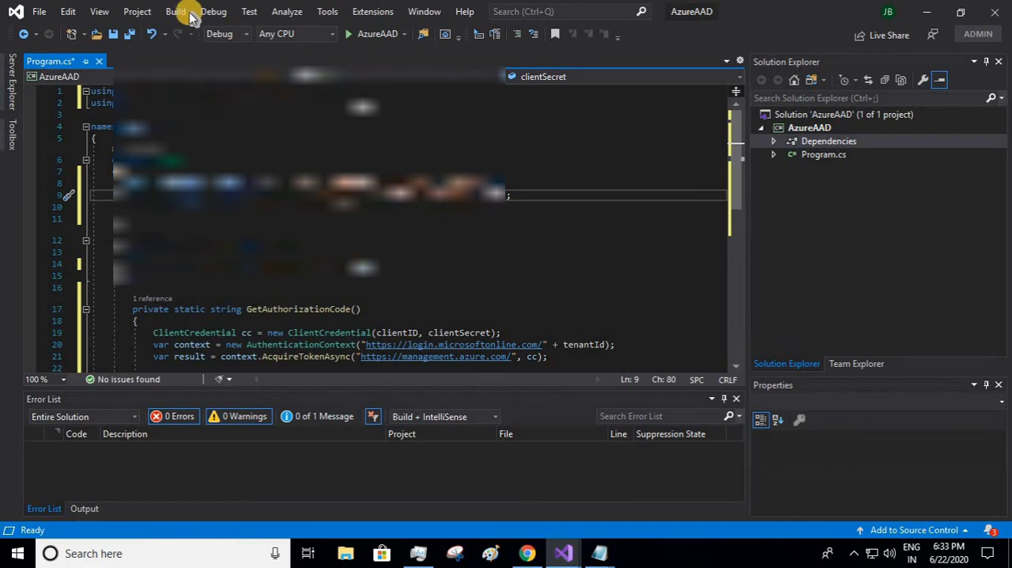
pyautogui.click(214, 11)
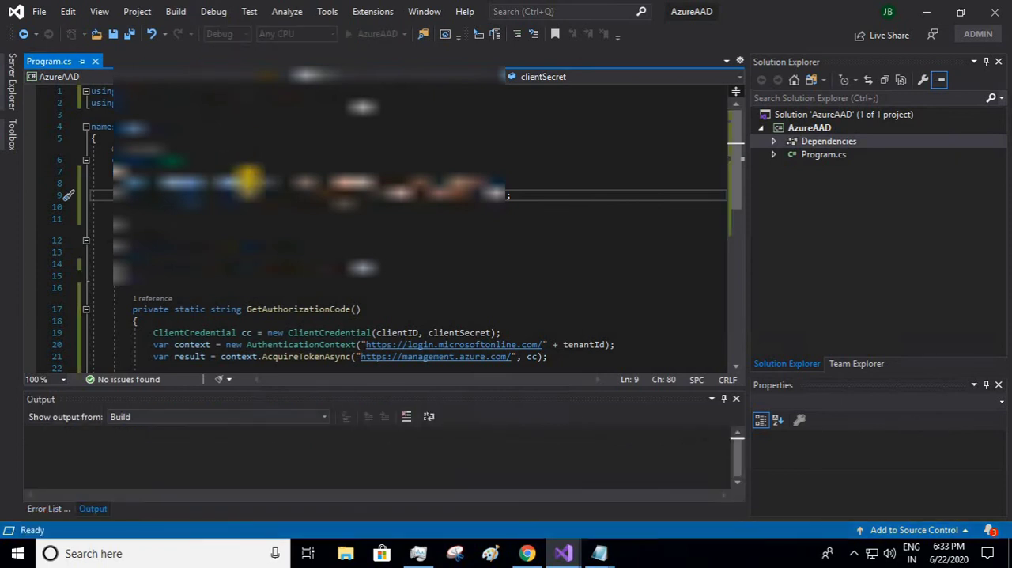
pyautogui.click(348, 35)
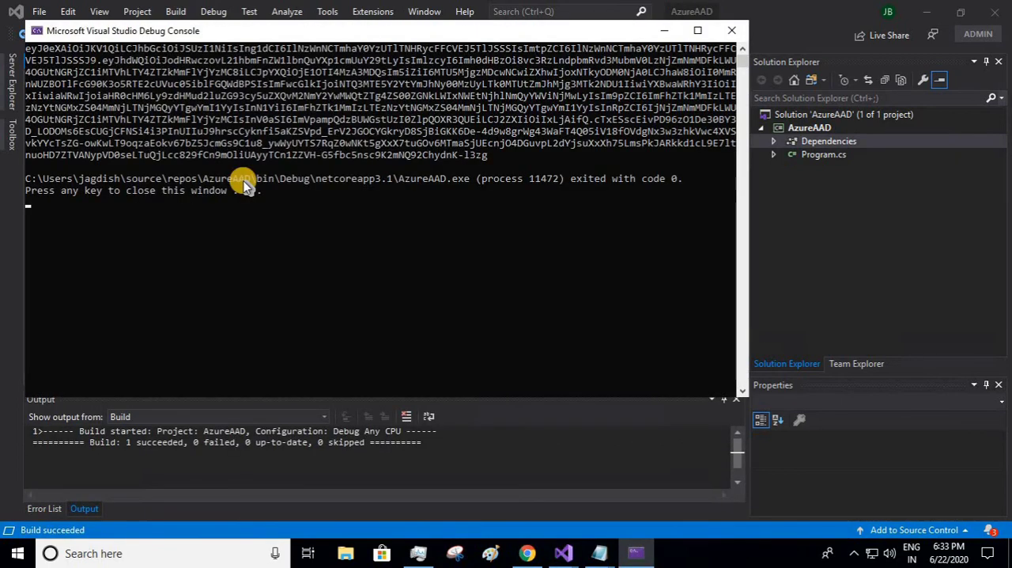